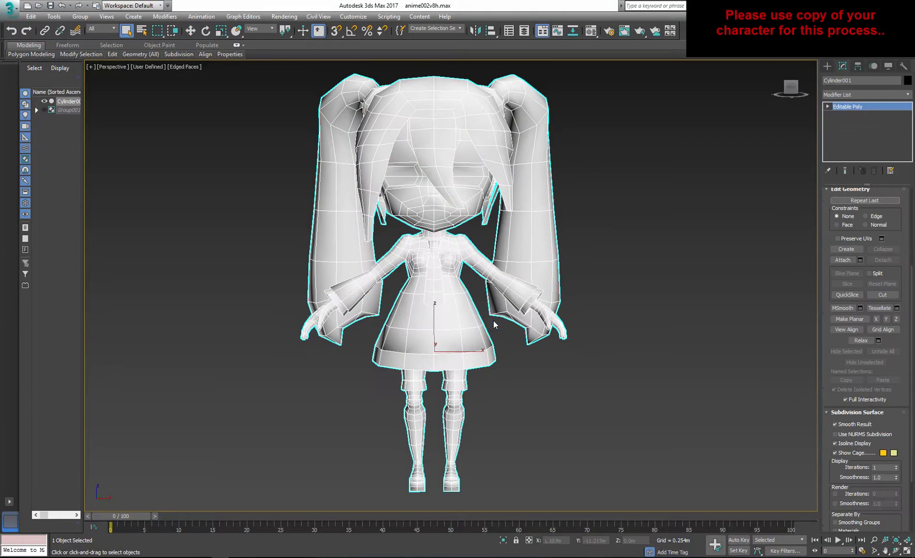
- Enable Preserve UVs and switch the editable poly to Element sub-object level
left_click(838, 239)
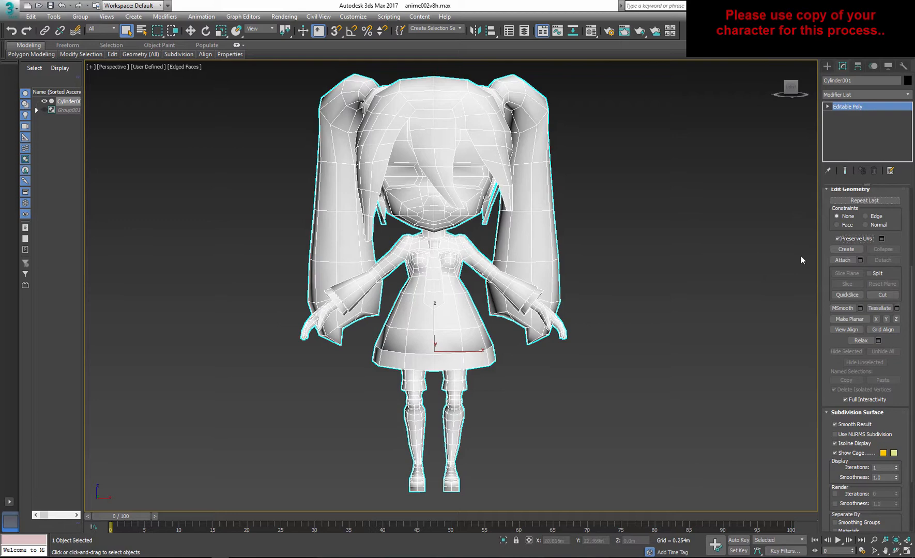
left_click(847, 139)
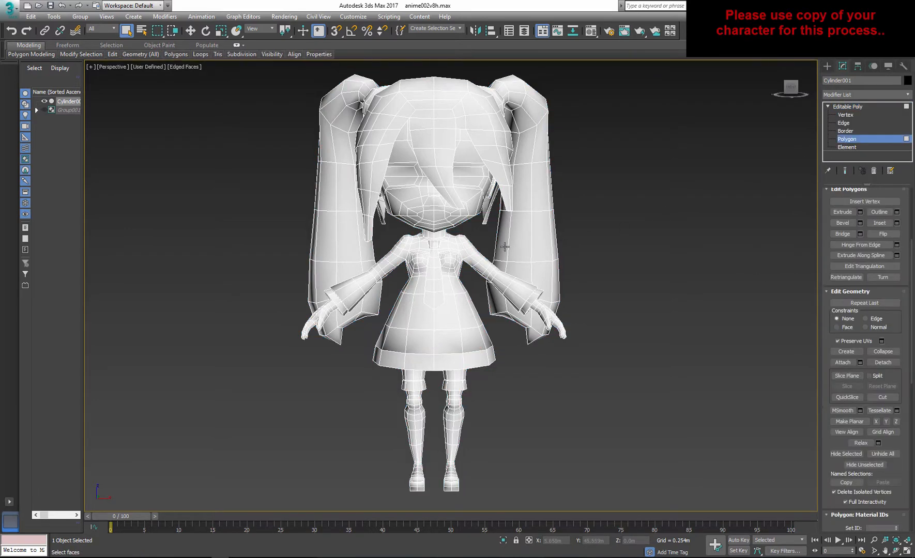
left_click(846, 147)
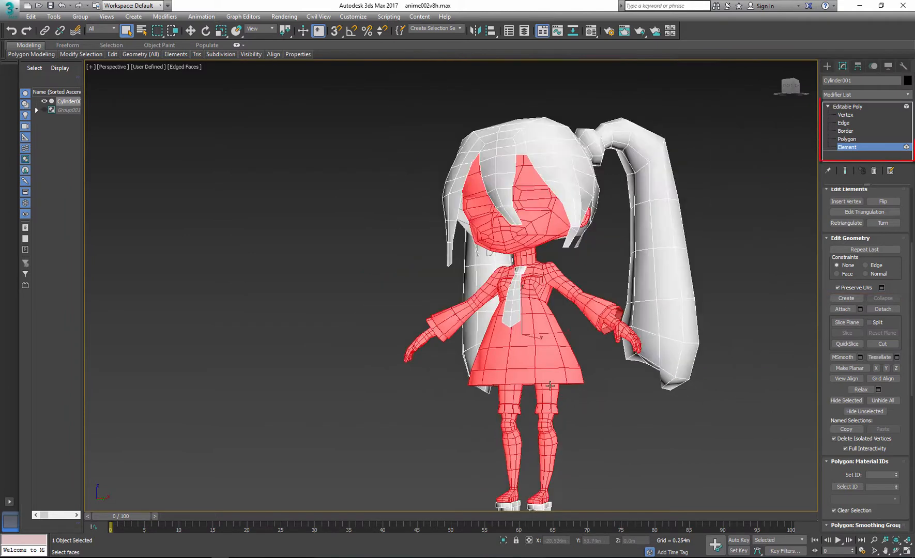
- Detach the selected elements, the legs and the shorts into separate objects
left_click(882, 316)
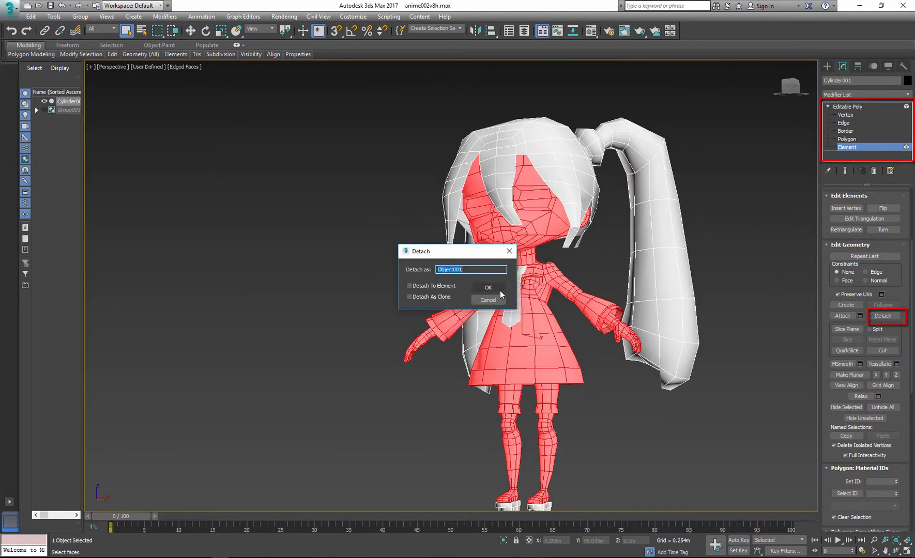
left_click(488, 287)
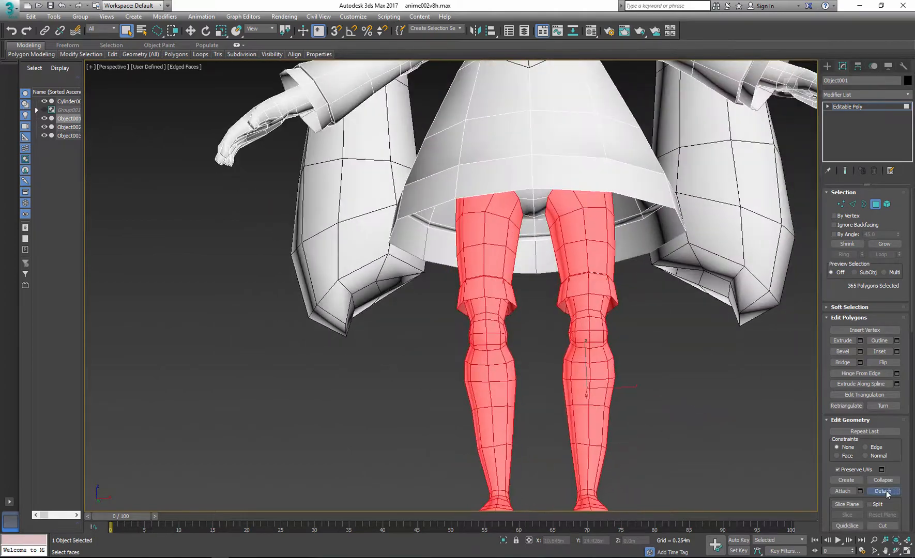
left_click(882, 490)
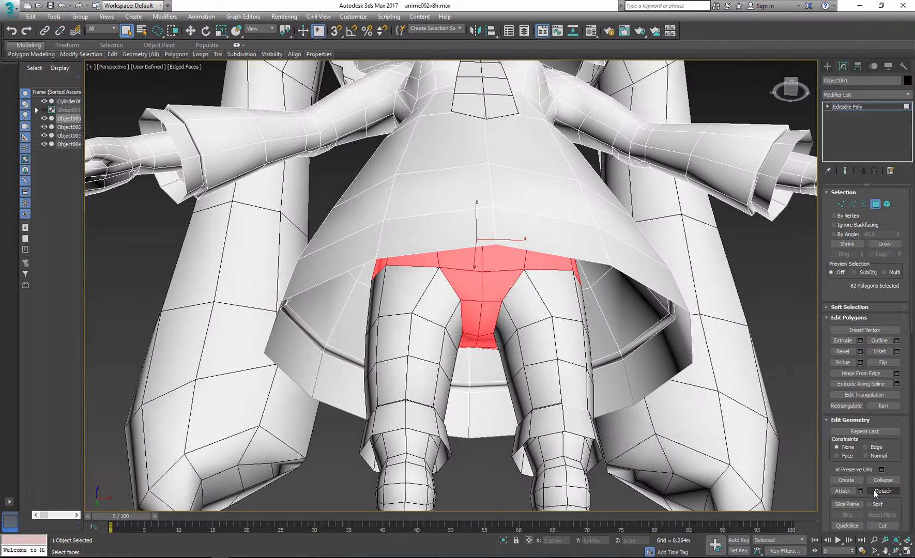
left_click(881, 491)
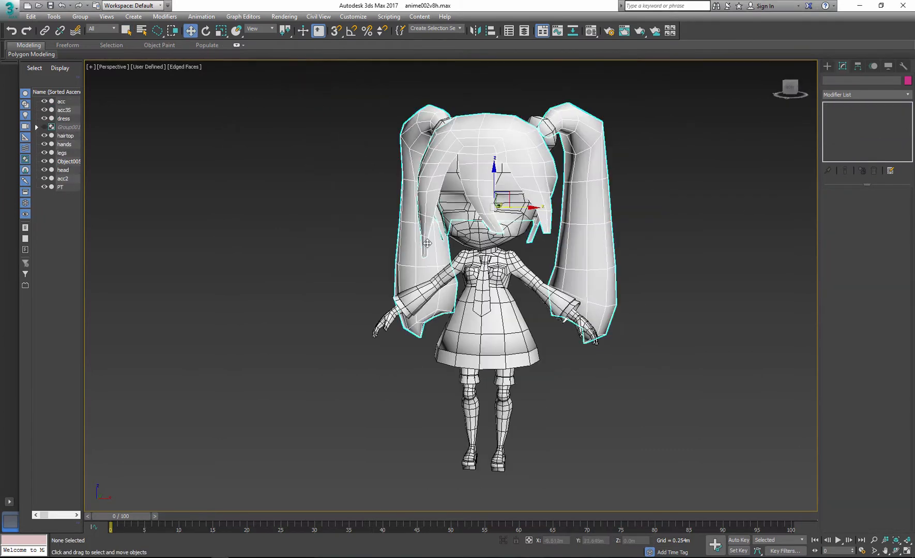
- Export the selected parts as characterMB OBJ using the Mudbox preset
left_click(9, 5)
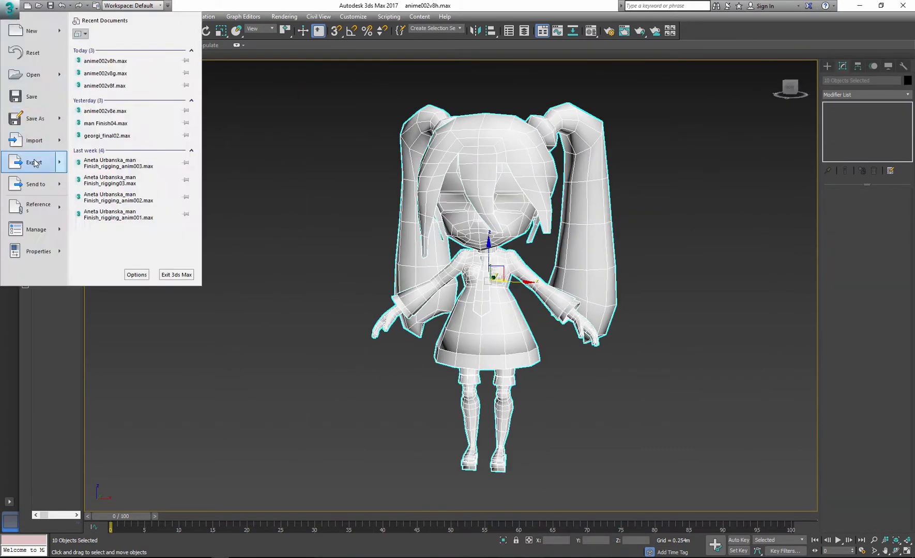
left_click(33, 162)
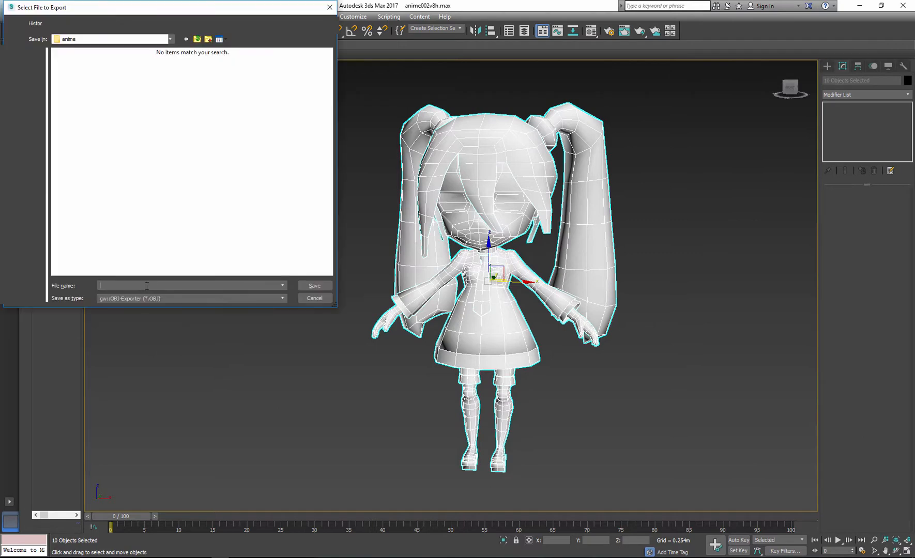
type("characterMB")
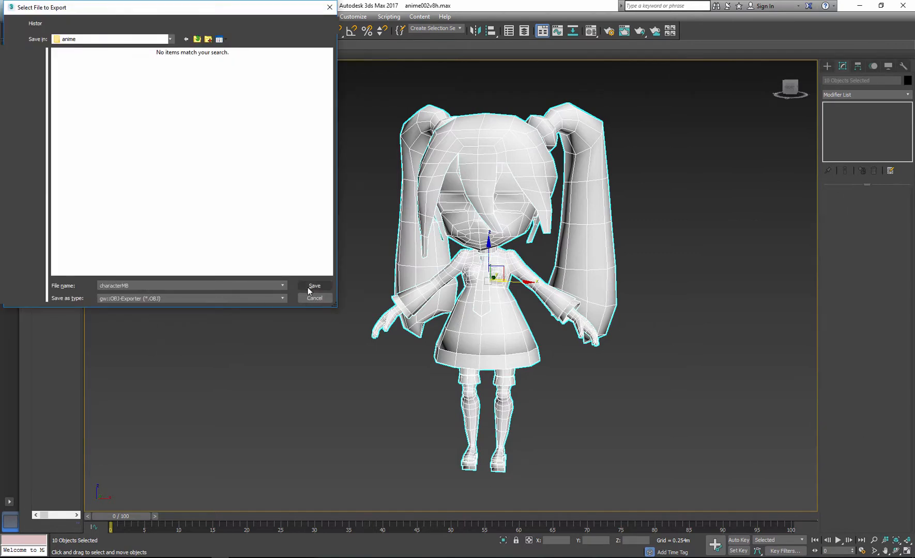
left_click(314, 285)
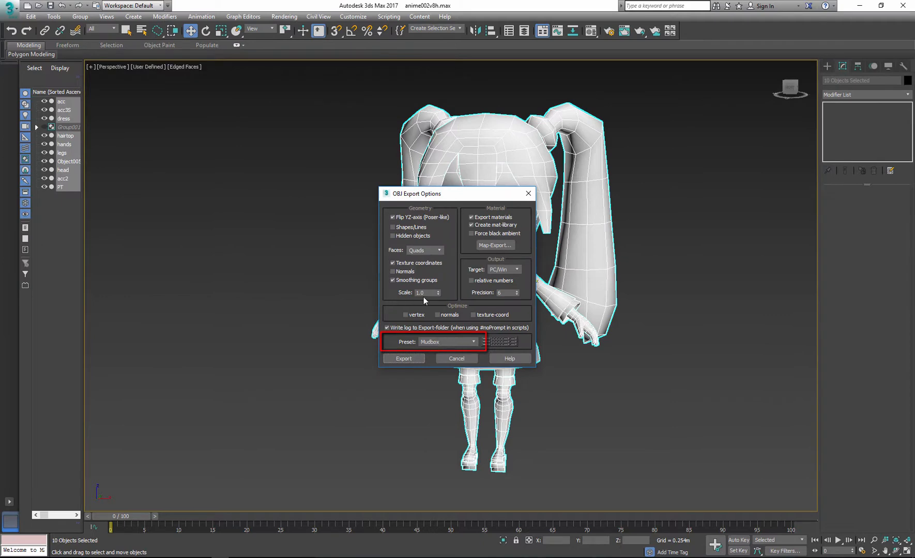
left_click(403, 358)
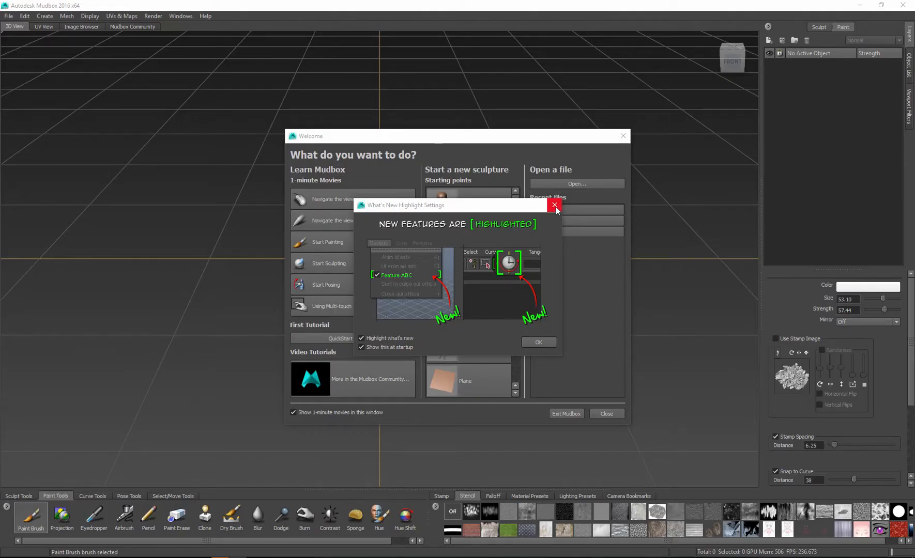
- Dismiss the What's New notice and open characterMB.obj from the Welcome dialog
left_click(553, 205)
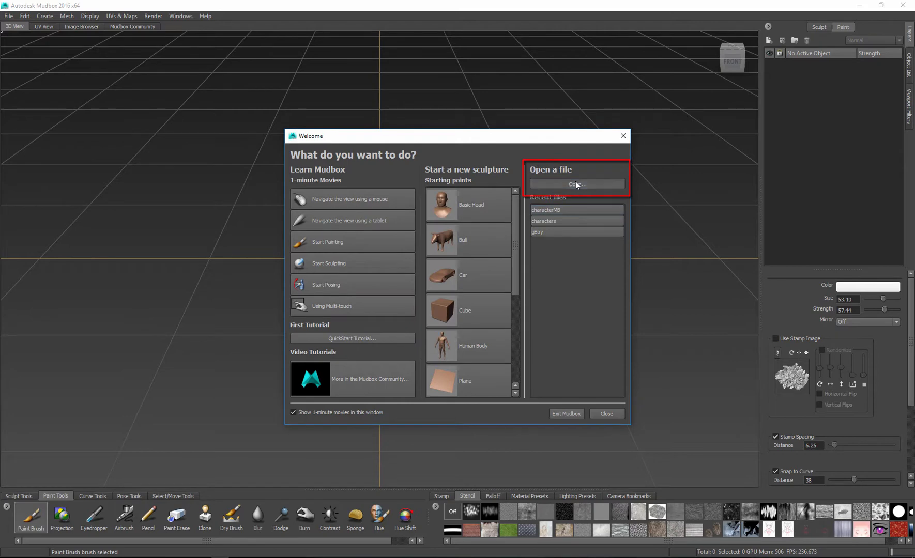
left_click(576, 185)
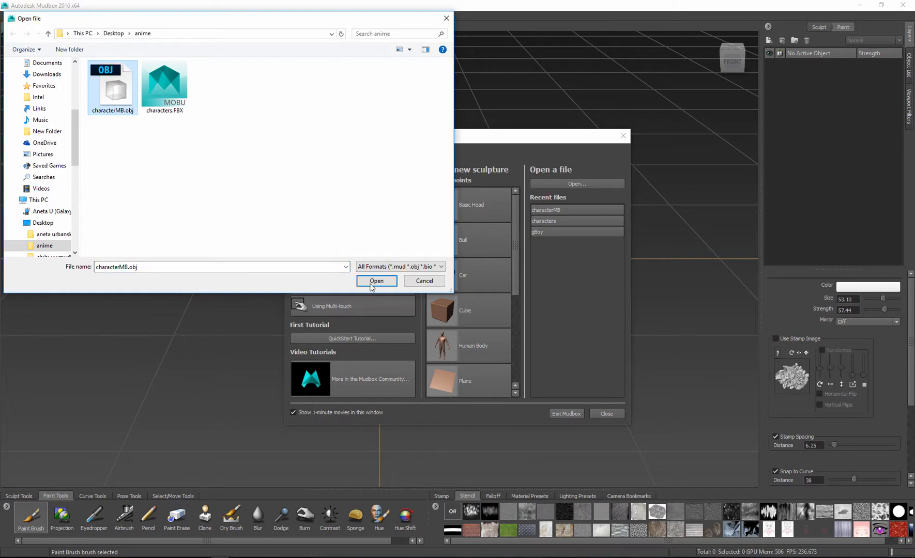
left_click(376, 281)
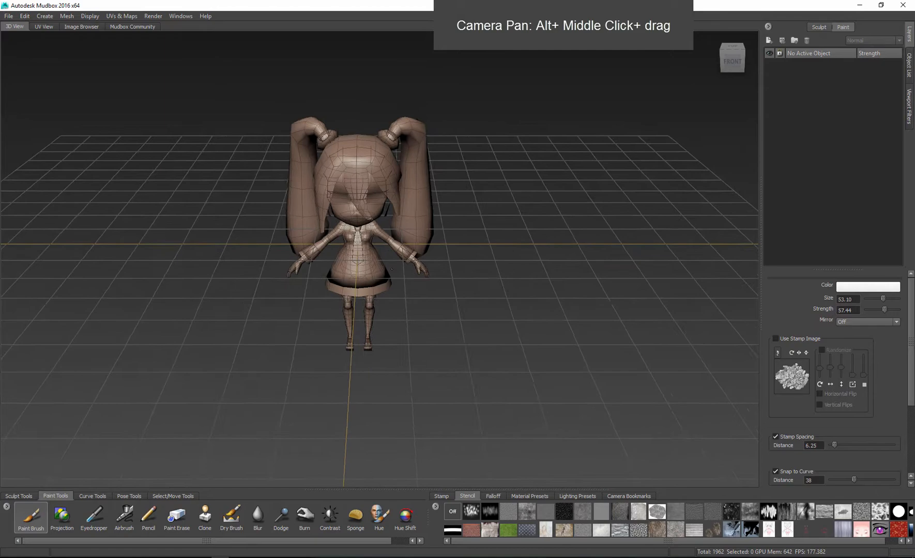
scroll("down", 3)
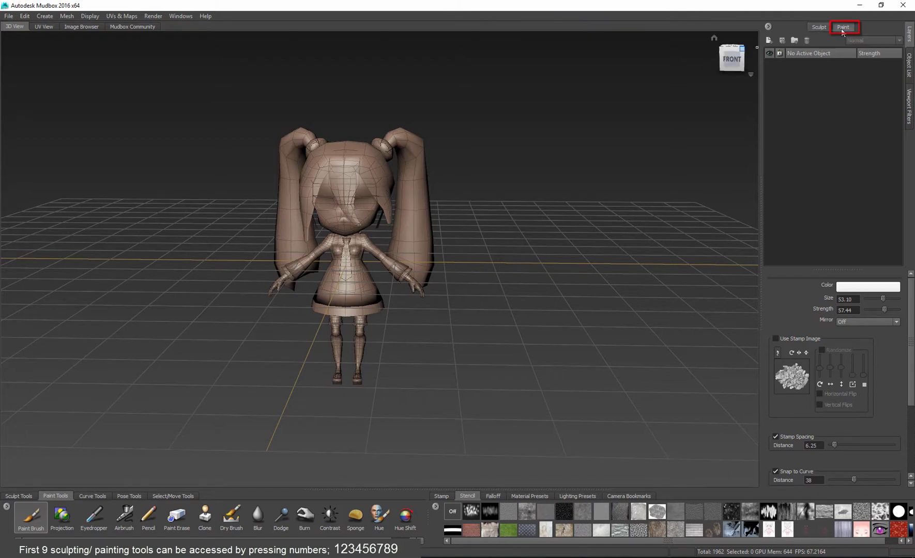
- Isolate the hairtop model and assign it a new Mudbox Material
left_click(818, 27)
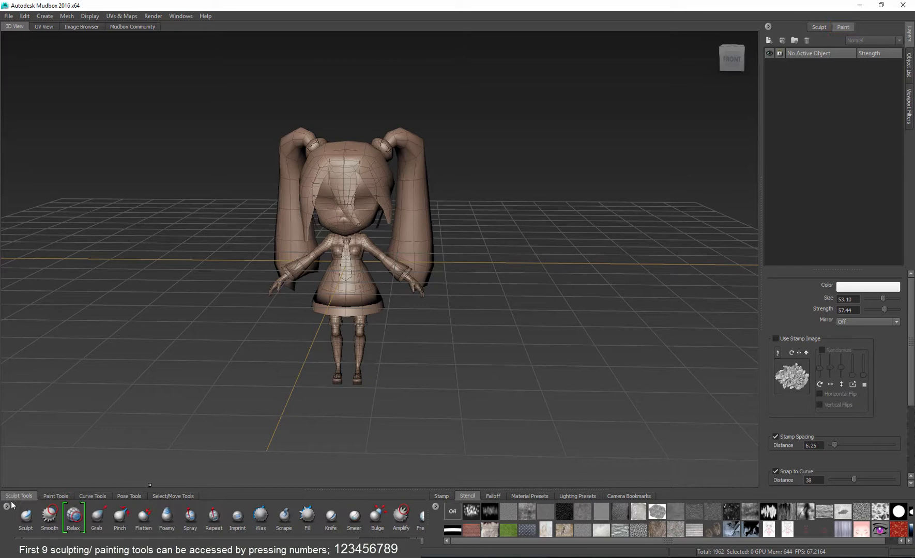
left_click(55, 499)
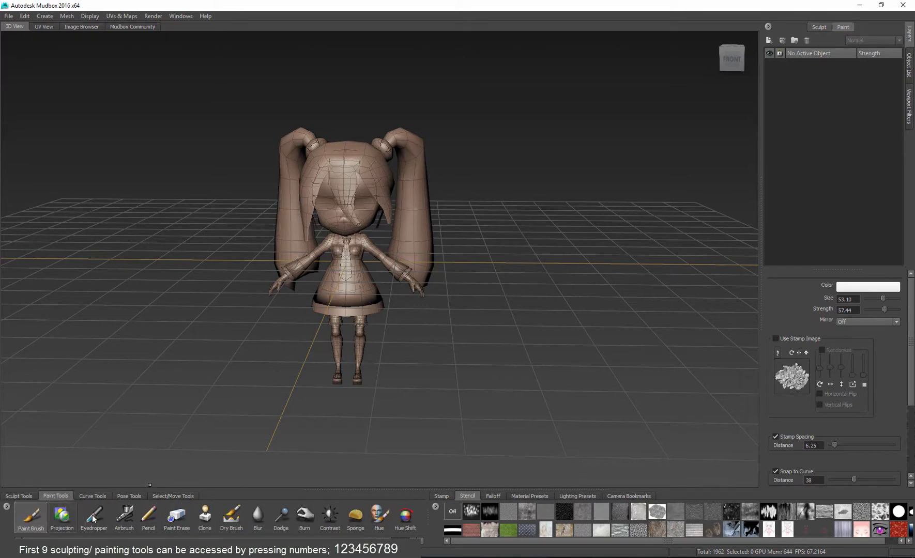
mouse_move(353, 156)
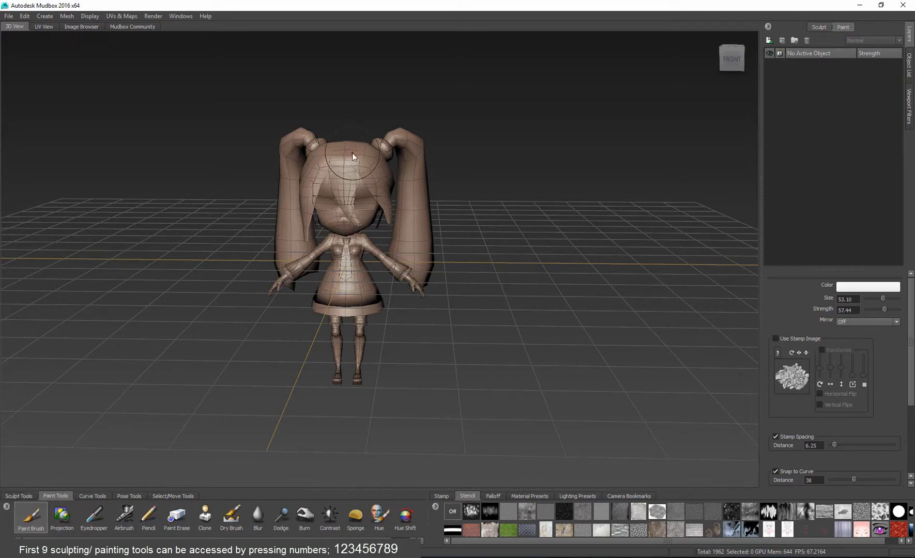
right_click(352, 156)
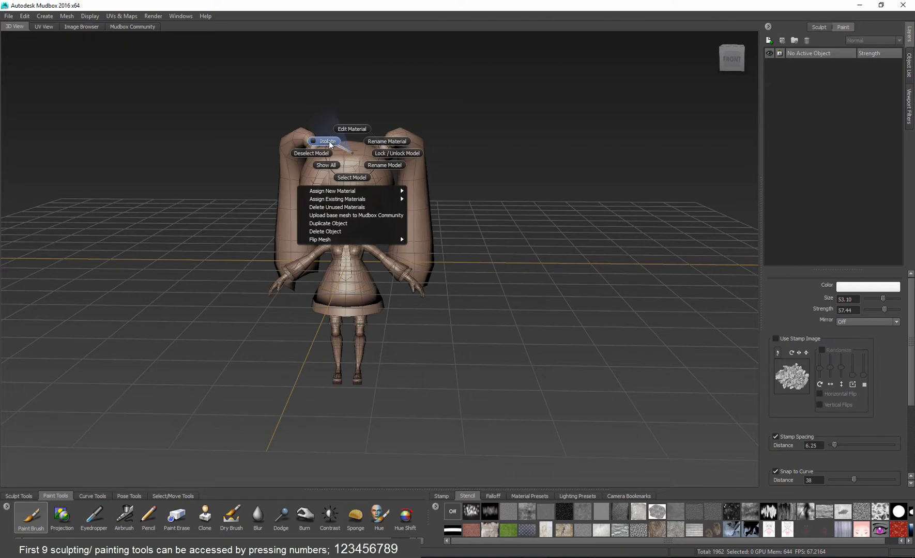
left_click(326, 141)
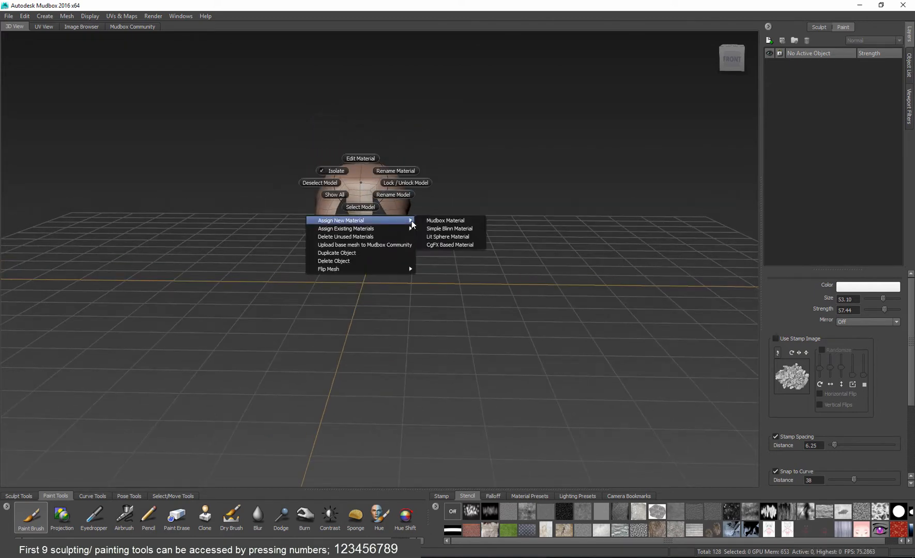
left_click(444, 221)
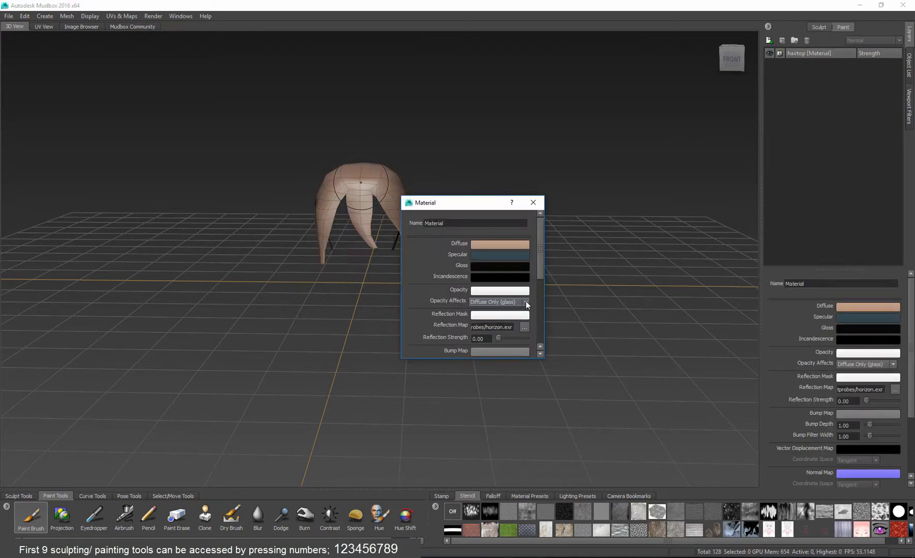
left_click(531, 202)
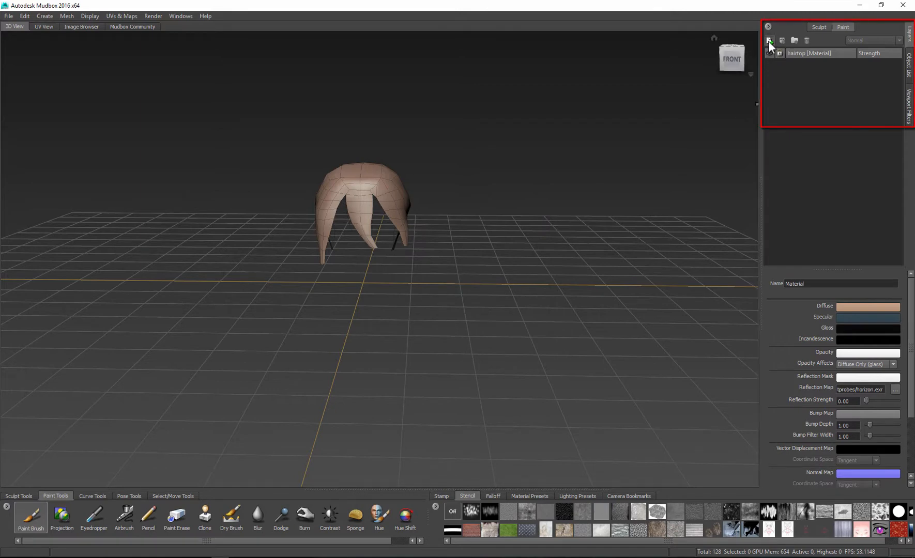
- Create a 2048 PNG 8-bit diffuse paint layer for the hairtop material
left_click(769, 41)
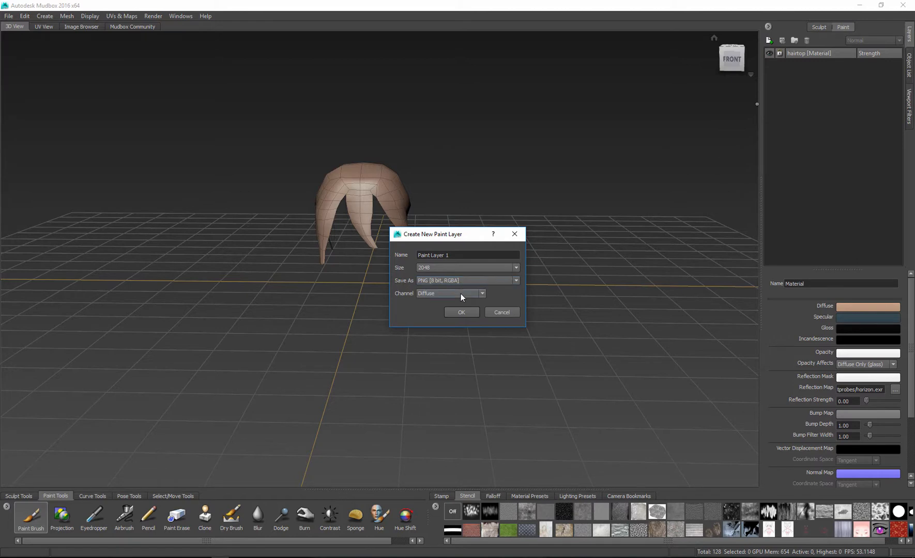
left_click(515, 281)
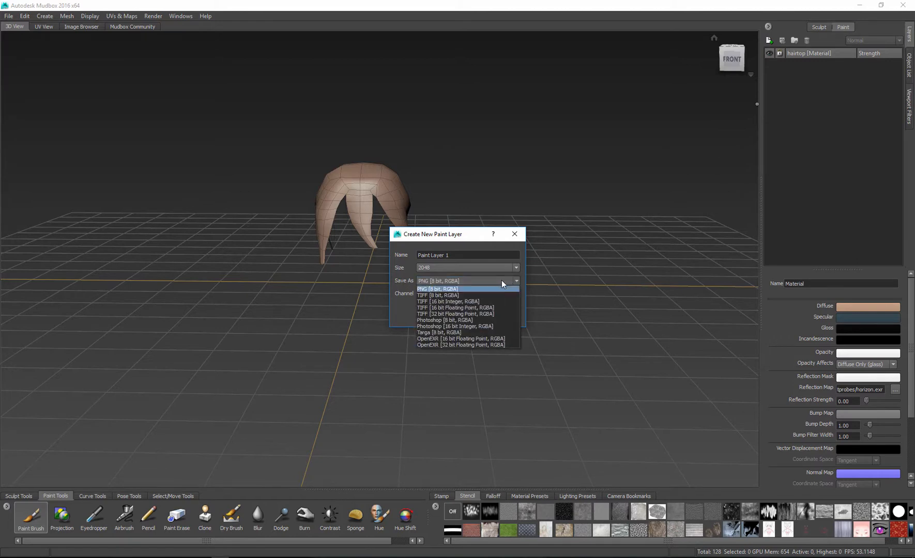
left_click(436, 289)
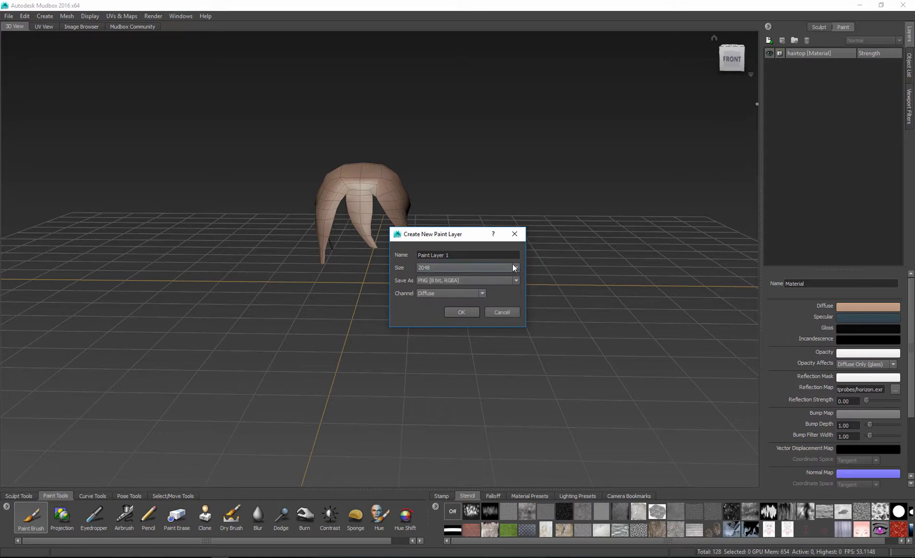
left_click(461, 313)
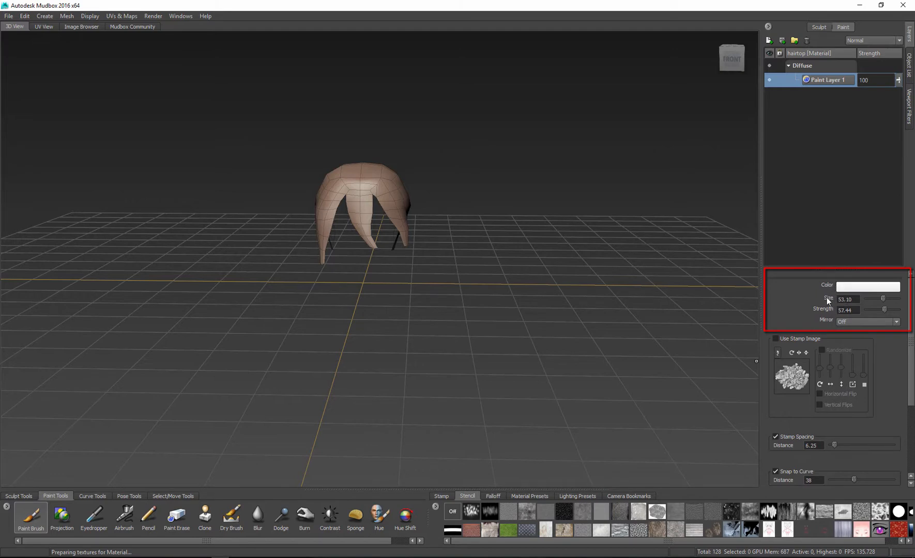
mouse_move(626, 277)
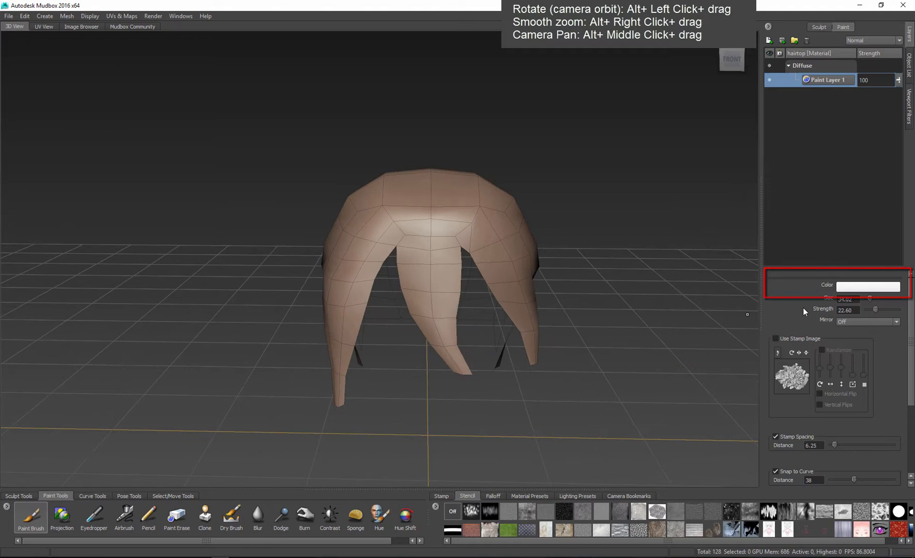
- Try the Ring, Spectrum, Blend and Image colour modes, picking an orange colour
left_click(868, 286)
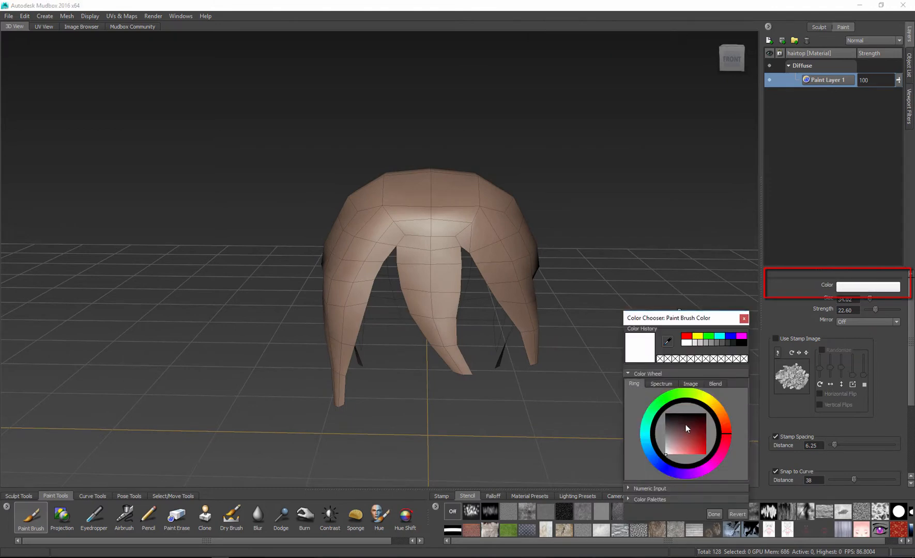
left_click(696, 441)
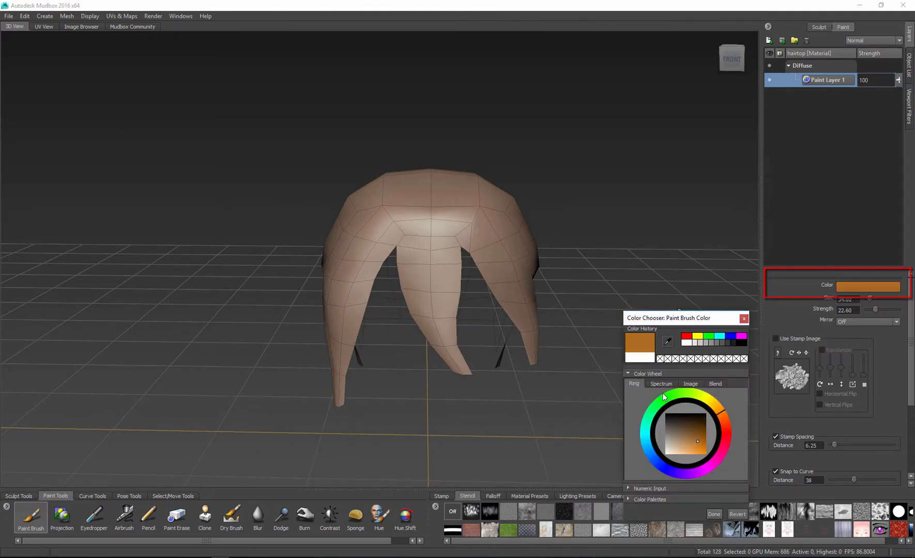
left_click(661, 384)
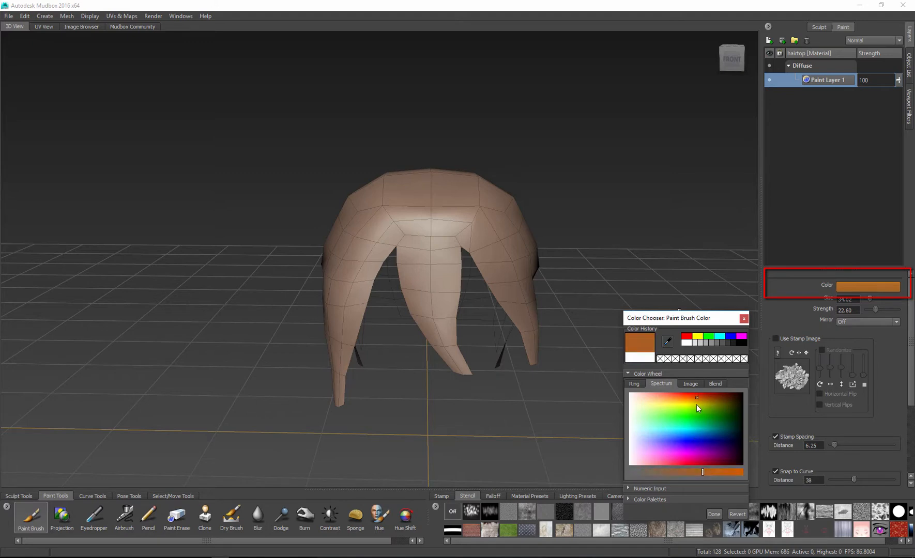
left_click(689, 384)
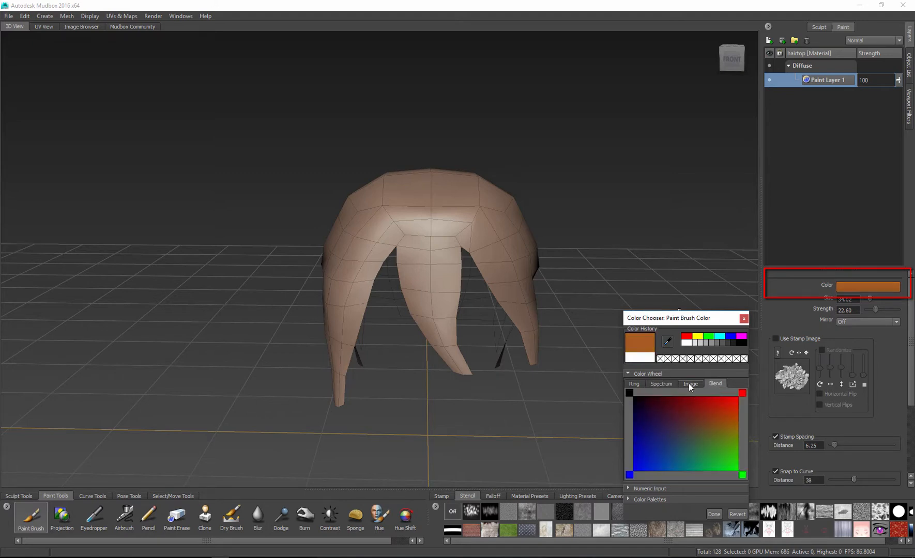
left_click(690, 384)
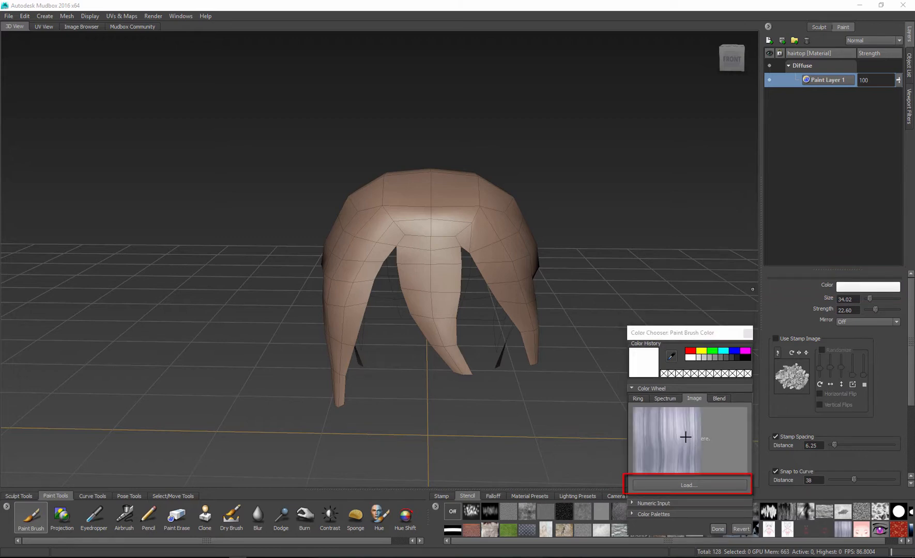
- Close the Color Chooser and return to the regular Paint Brush
left_click(93, 516)
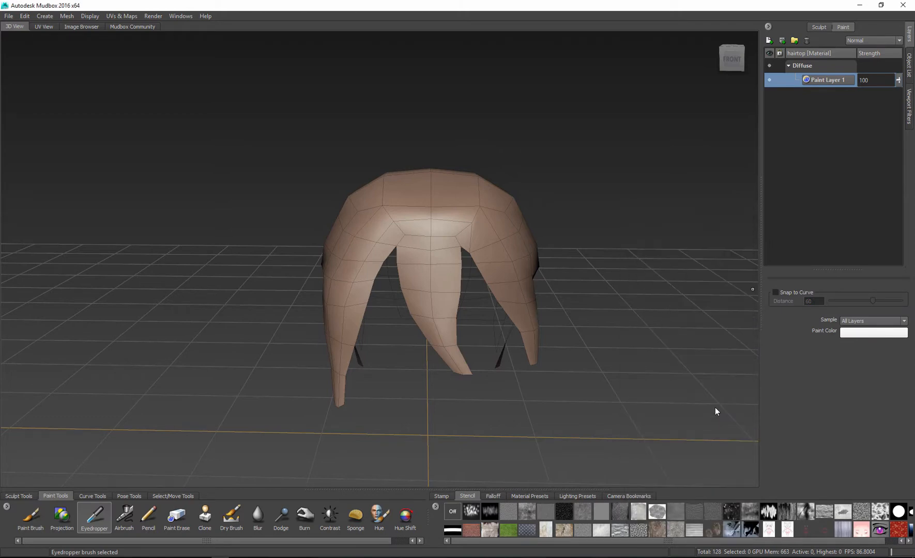
left_click(30, 518)
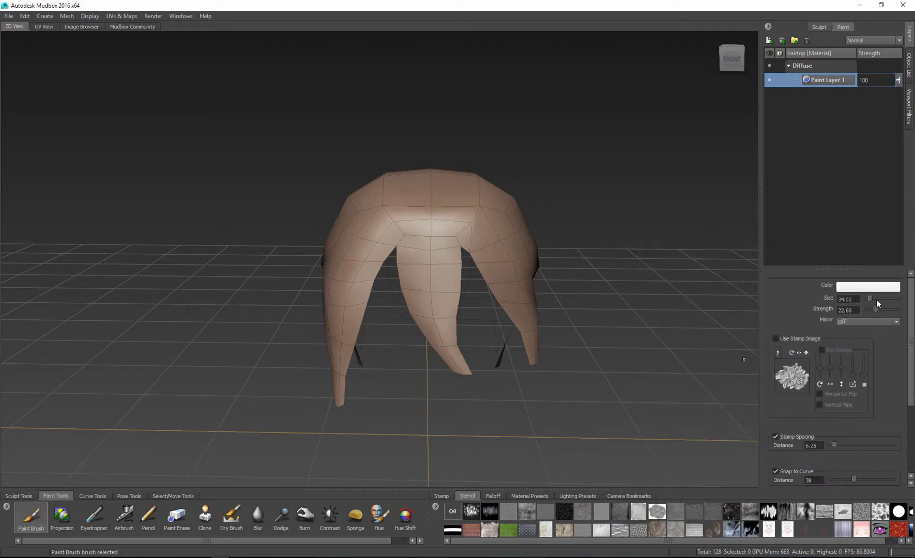
left_click(441, 496)
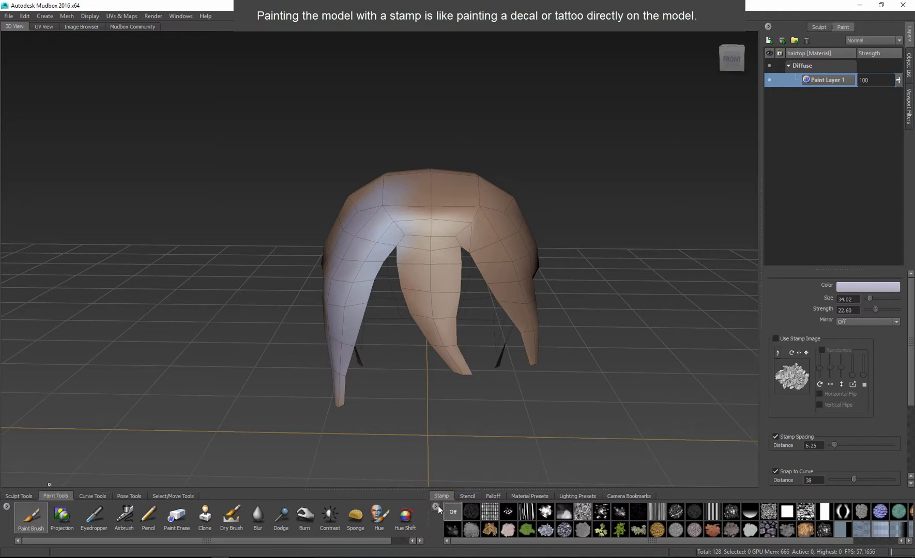
- Add a stamp, paint stamped texture over the middle hair strands, then disable the stamp
right_click(452, 511)
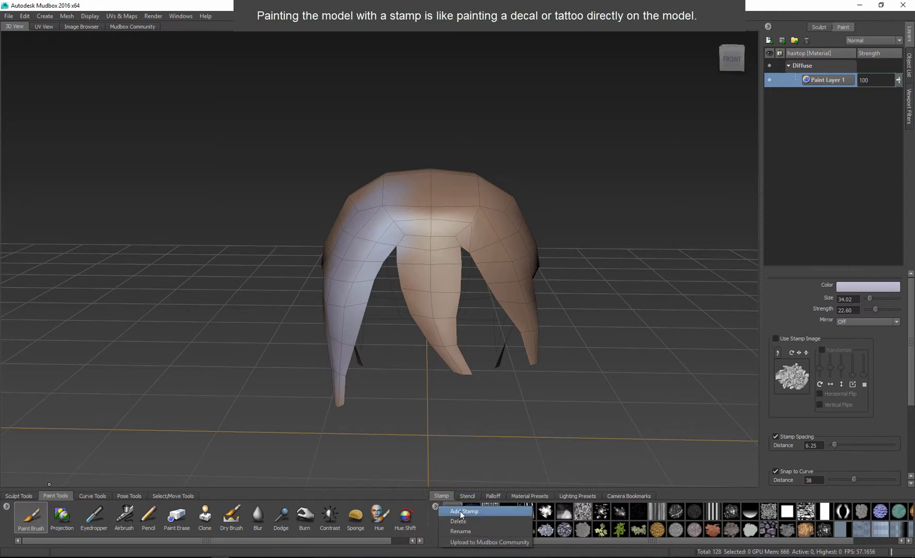
mouse_move(484, 541)
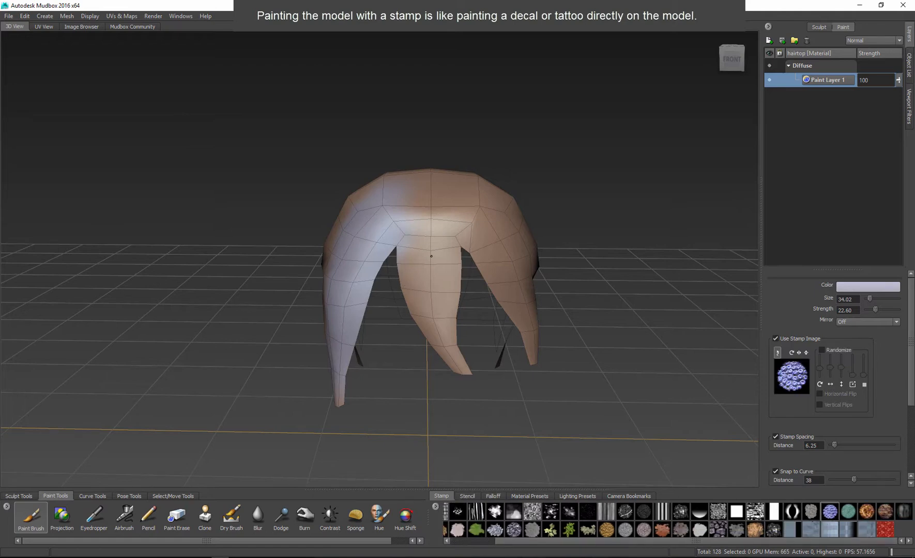
left_click_drag(430, 255, 455, 350)
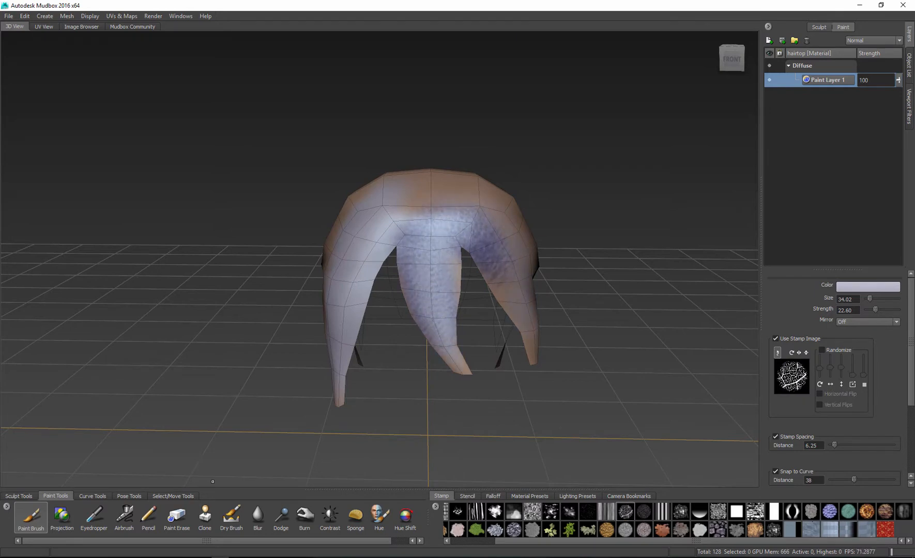
left_click(452, 513)
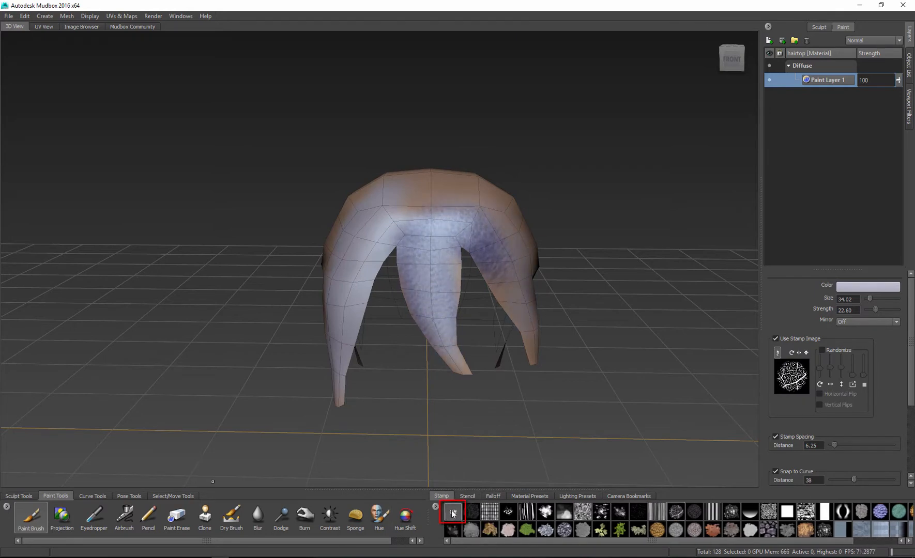
left_click(467, 495)
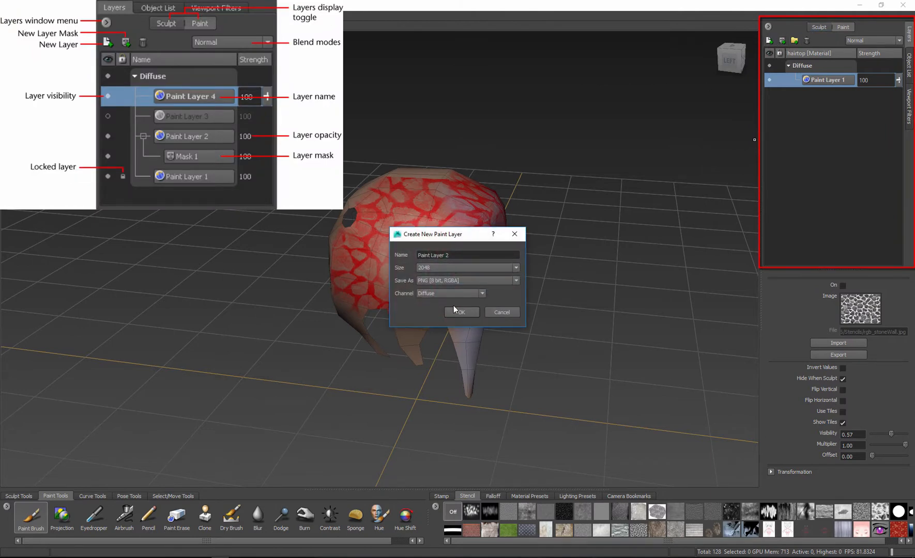
- Create Paint Layer 2, make it active and choose a blue brush colour
left_click(461, 312)
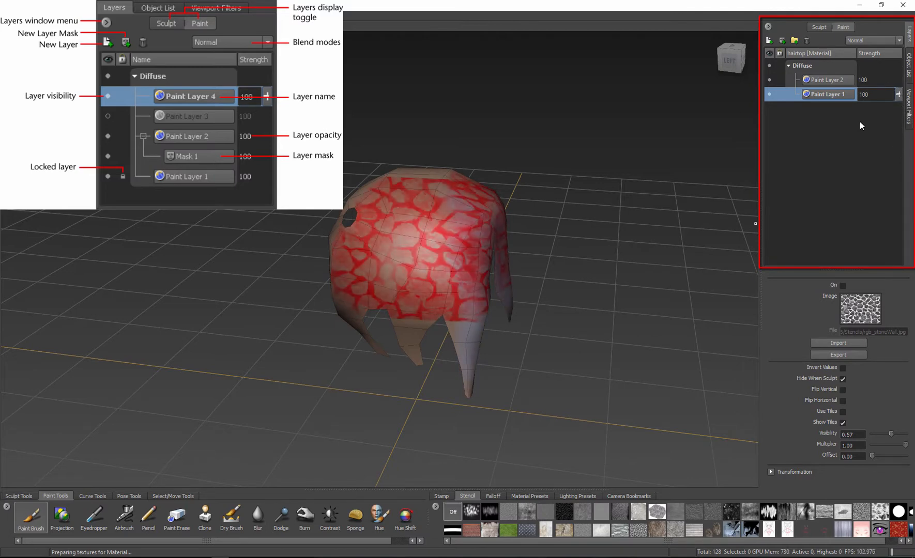
left_click(827, 80)
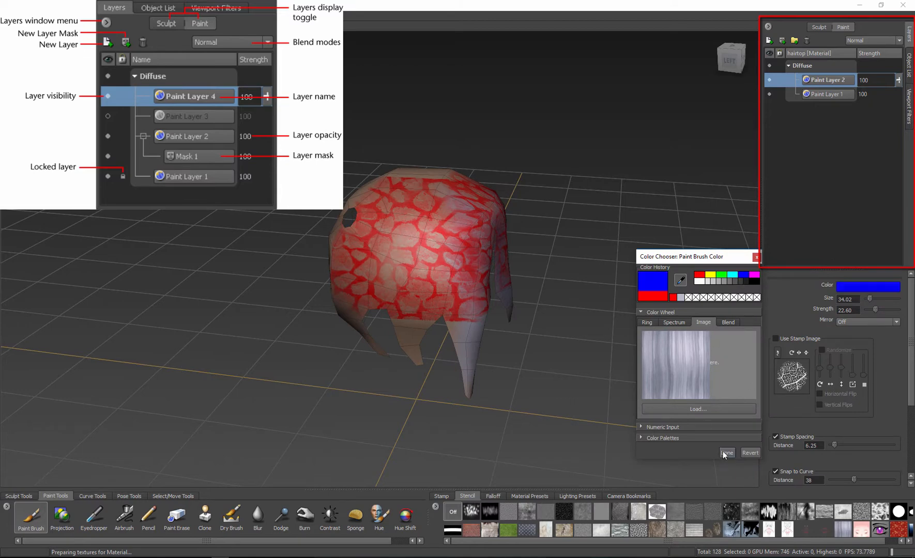
left_click(726, 453)
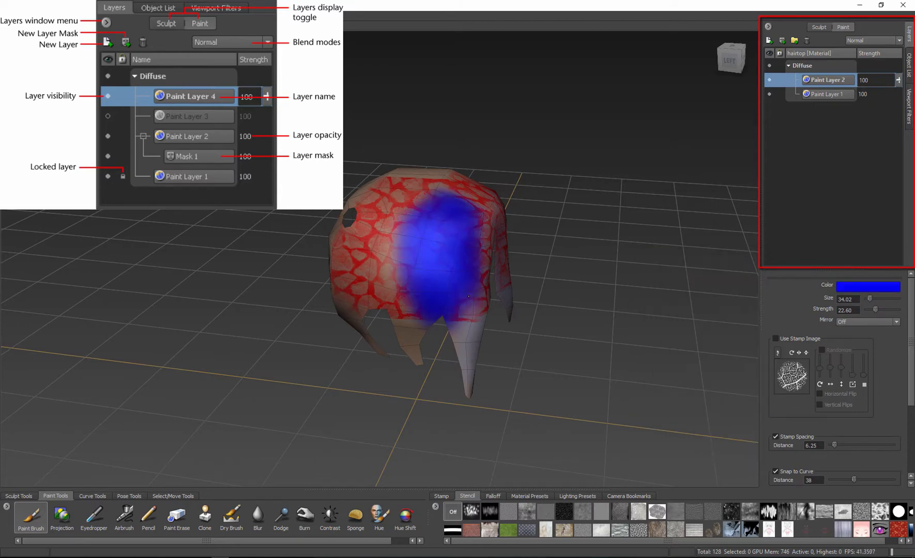
- Try the Linear Light blend mode on Paint Layer 2, then revert to Normal
left_click(898, 40)
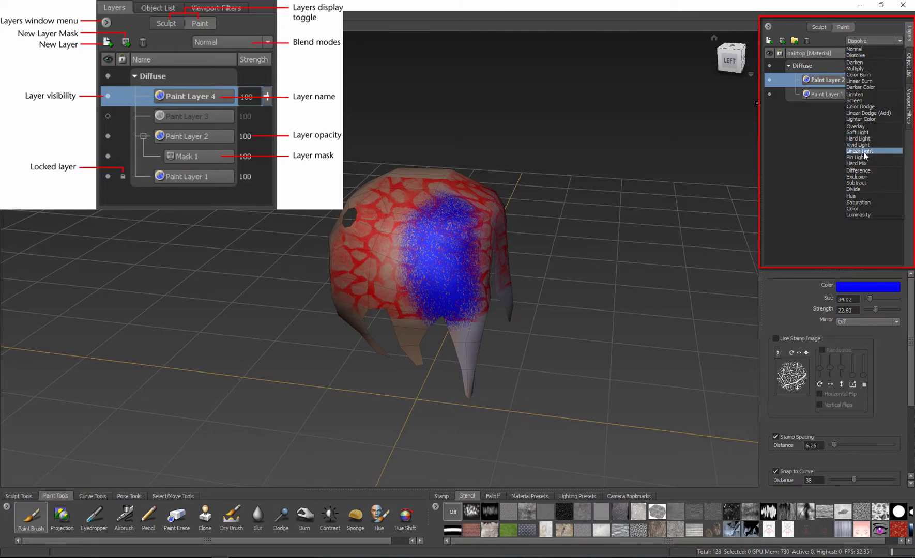
left_click(860, 150)
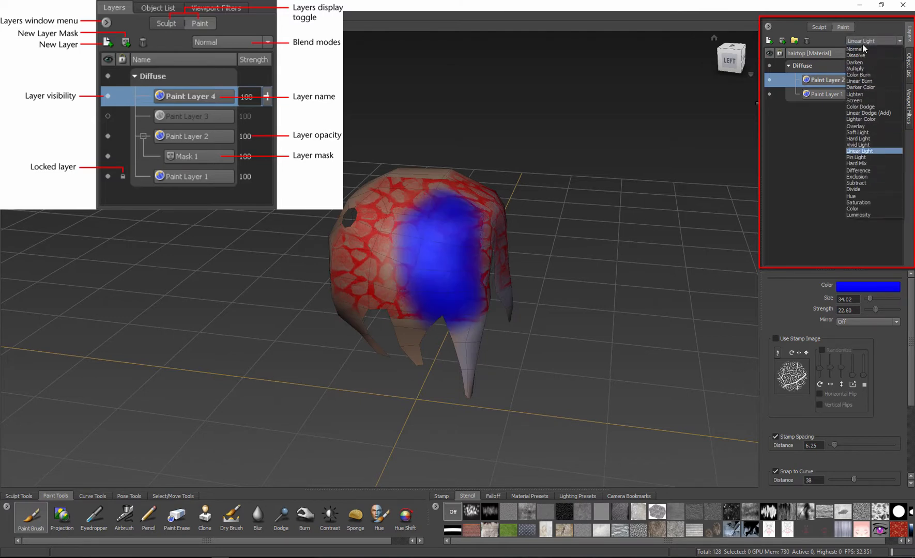
left_click(853, 49)
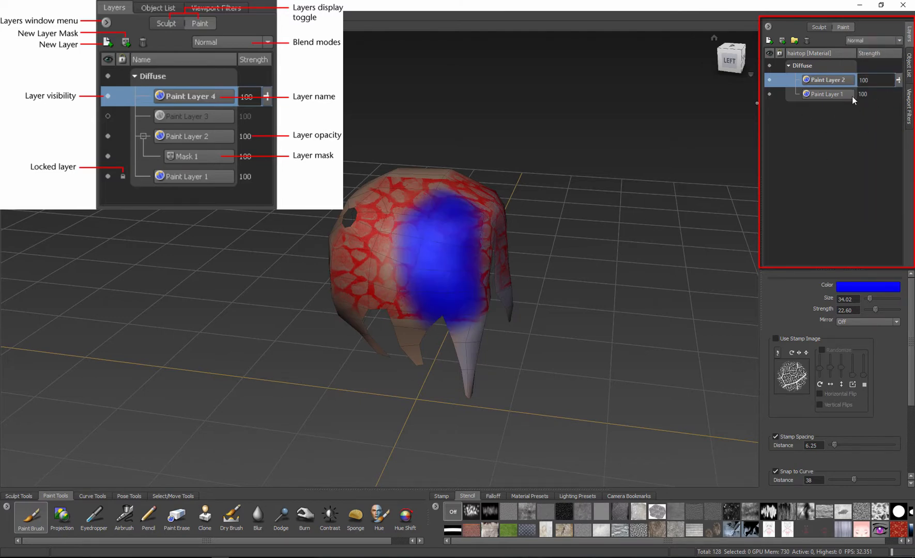
left_click(827, 94)
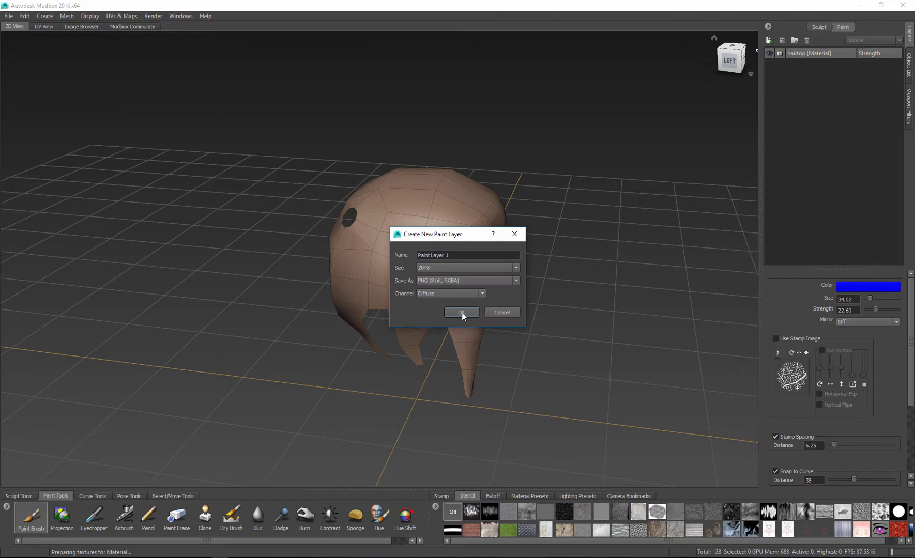
- Create Paint Layer 1, apply a dark brown material preset, and select the Projection brush
left_click(461, 312)
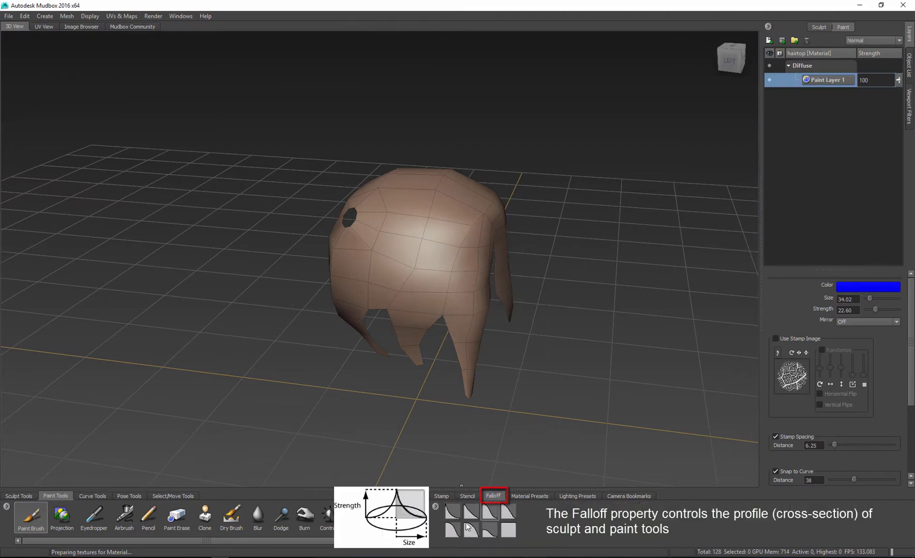
left_click(530, 496)
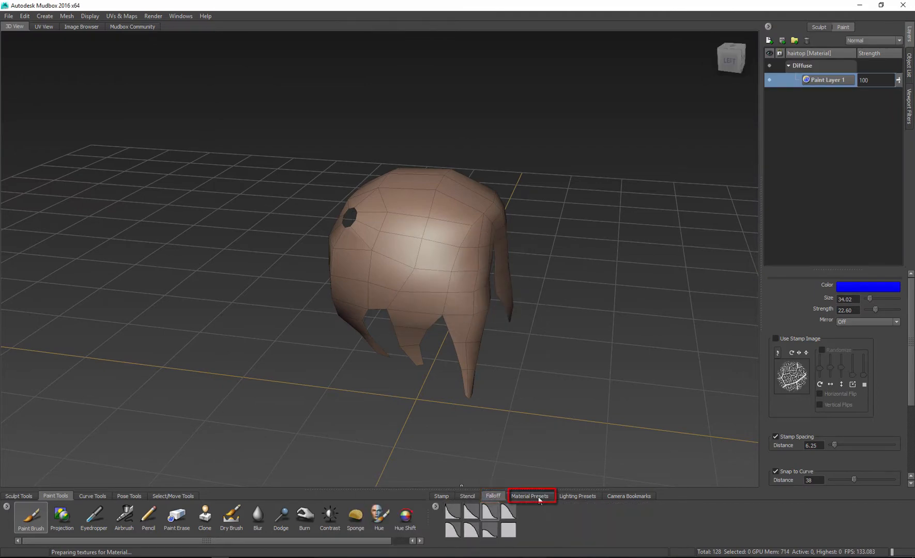
left_click(529, 496)
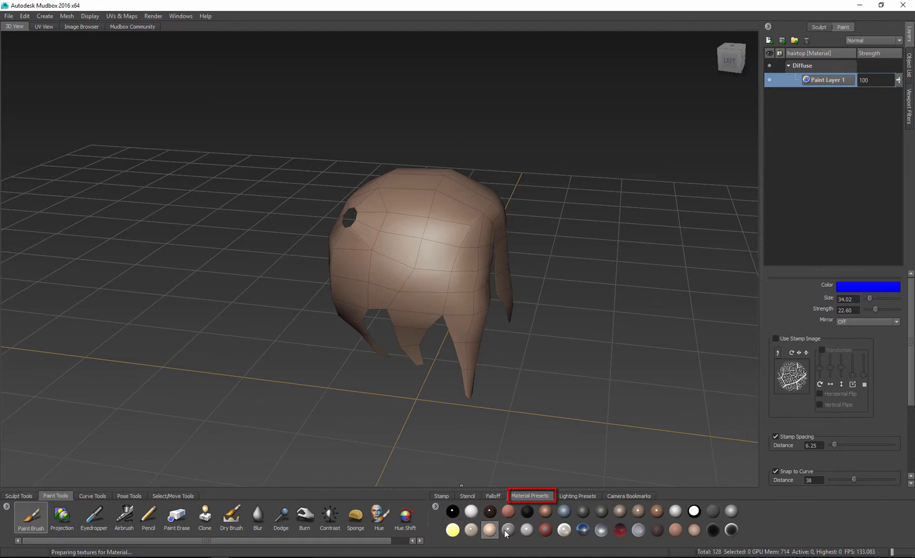
left_click(656, 530)
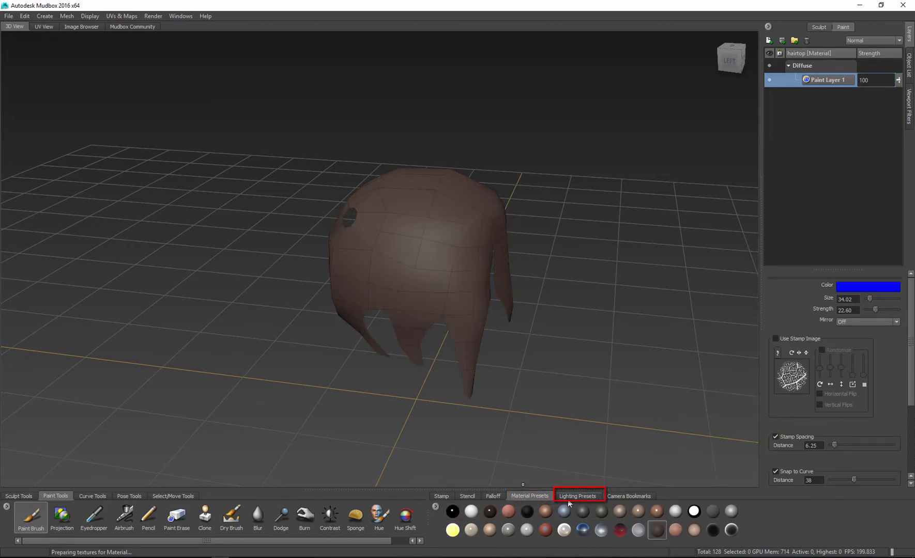
left_click(576, 495)
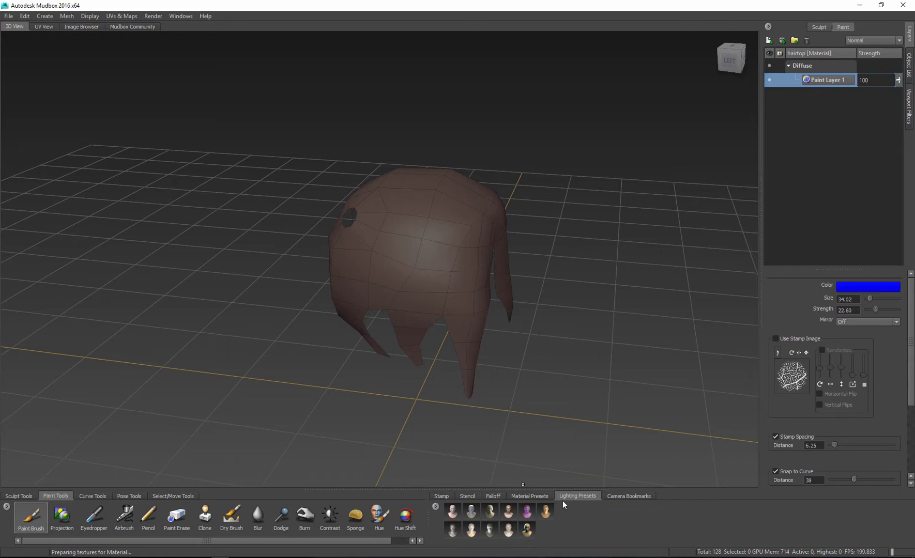
left_click(62, 518)
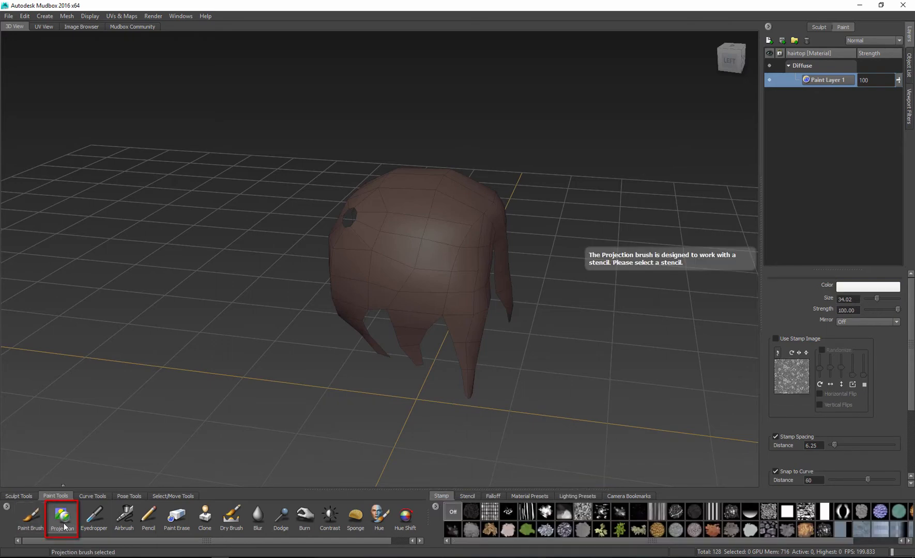
- Project the blue streaked hair stencil onto the hair top with Mirror set to X
left_click(467, 496)
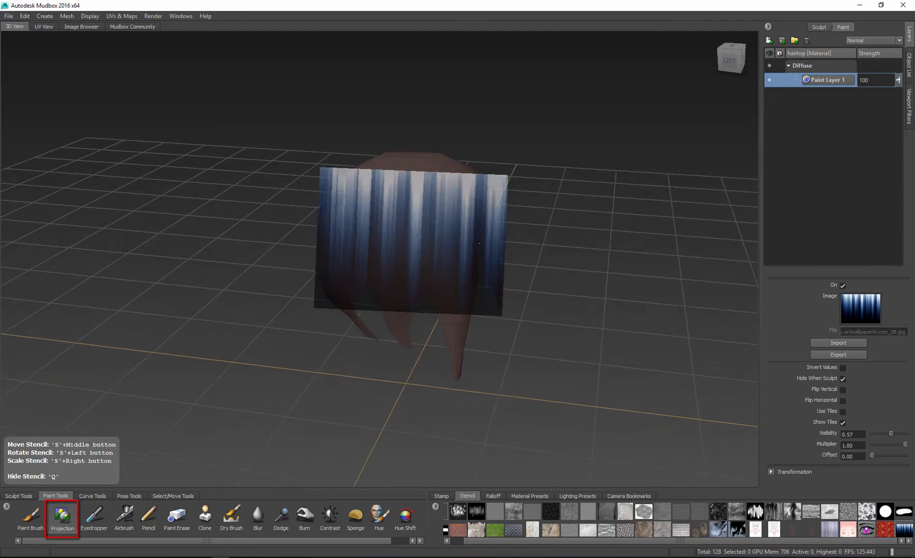
left_click(30, 518)
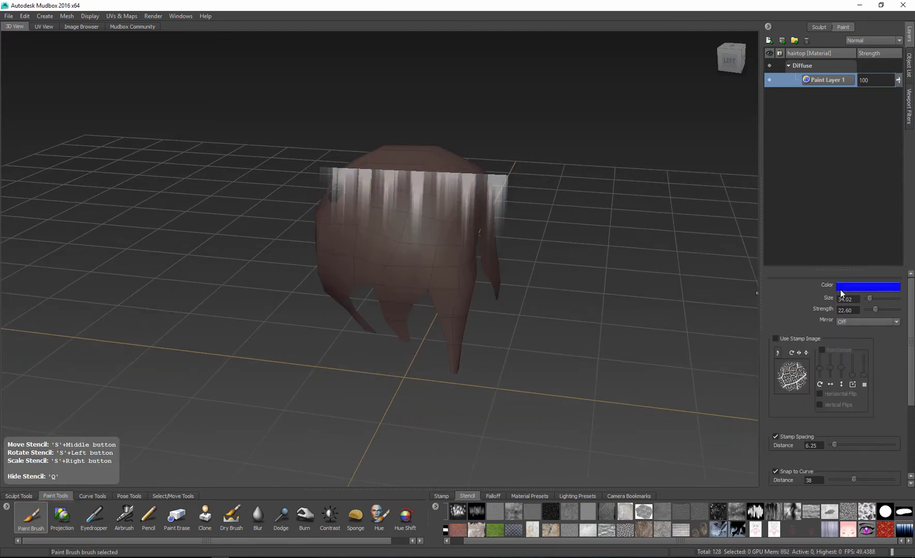
left_click(62, 515)
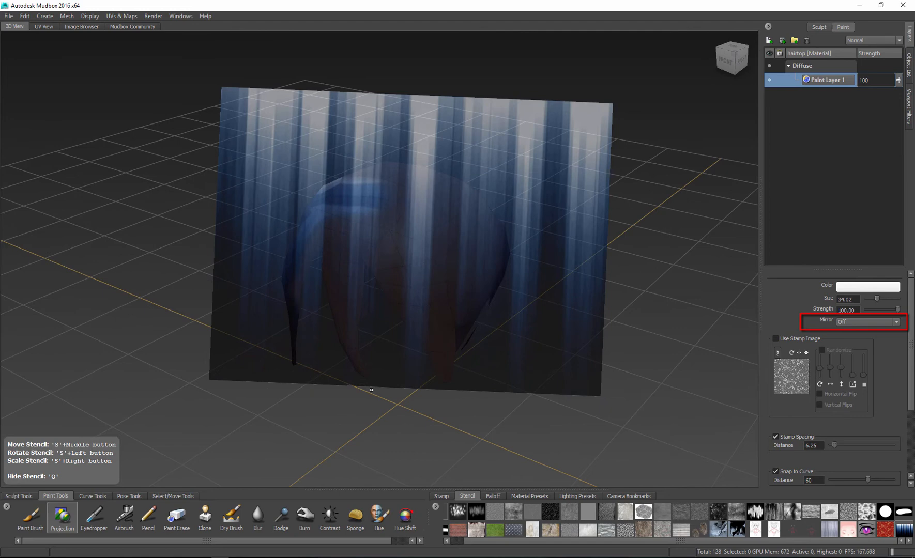
left_click(866, 321)
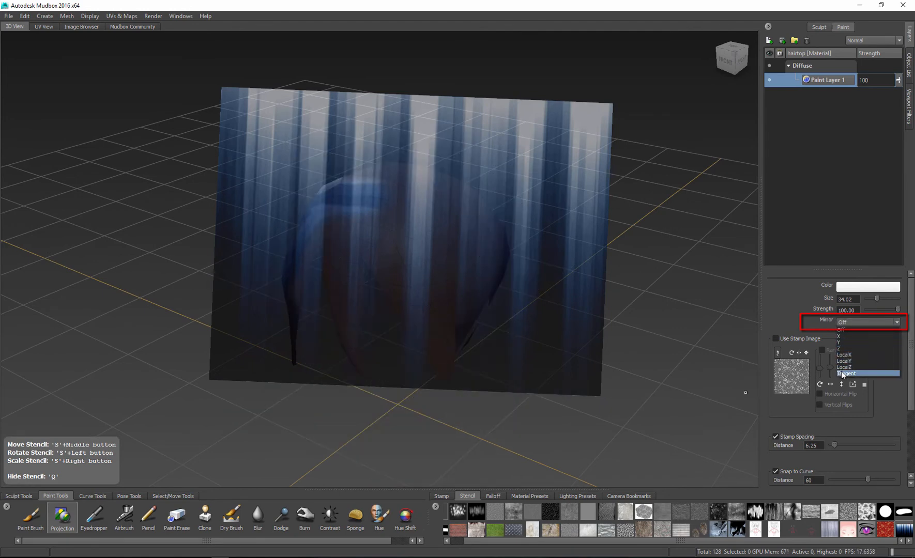
left_click(843, 336)
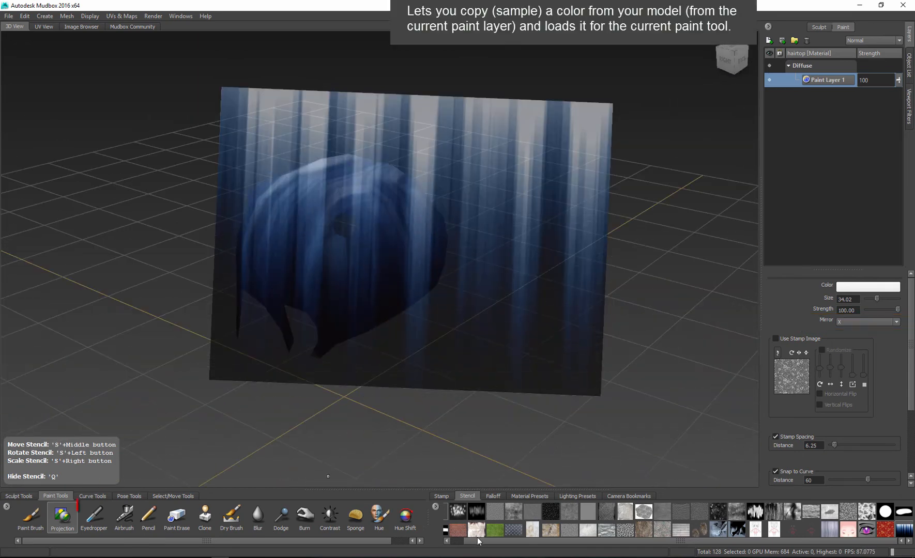
- Test Eyedropper, Airbrush, Pencil, Paint Erase, Clone and Dry Brush on the hair top
left_click(93, 519)
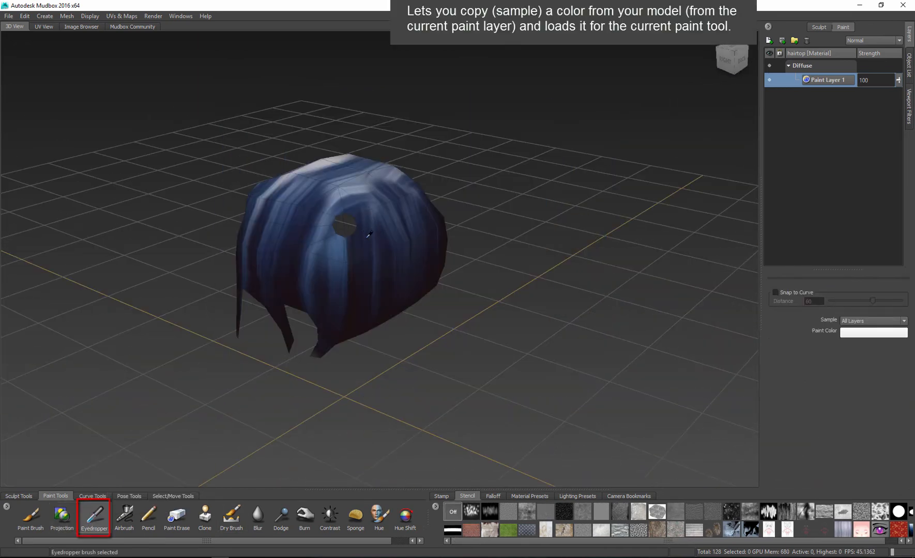
left_click(62, 518)
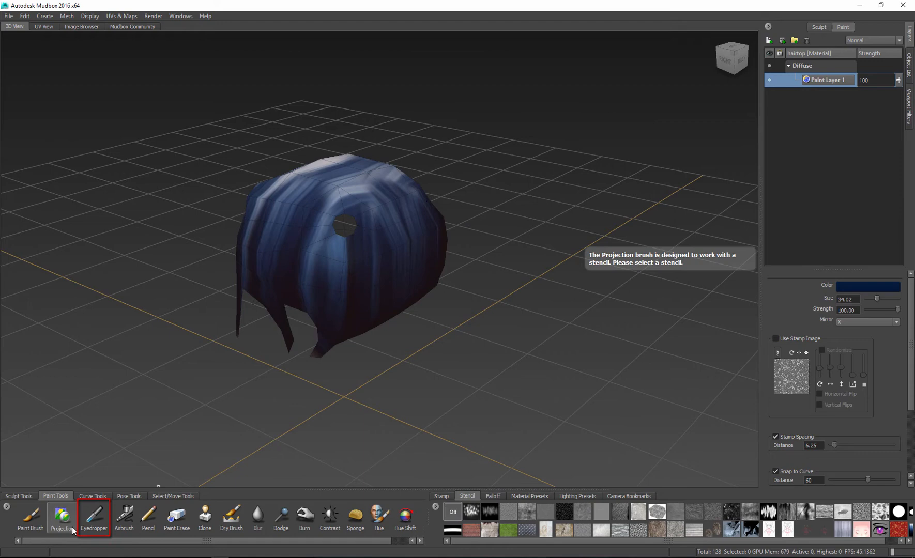
left_click(124, 518)
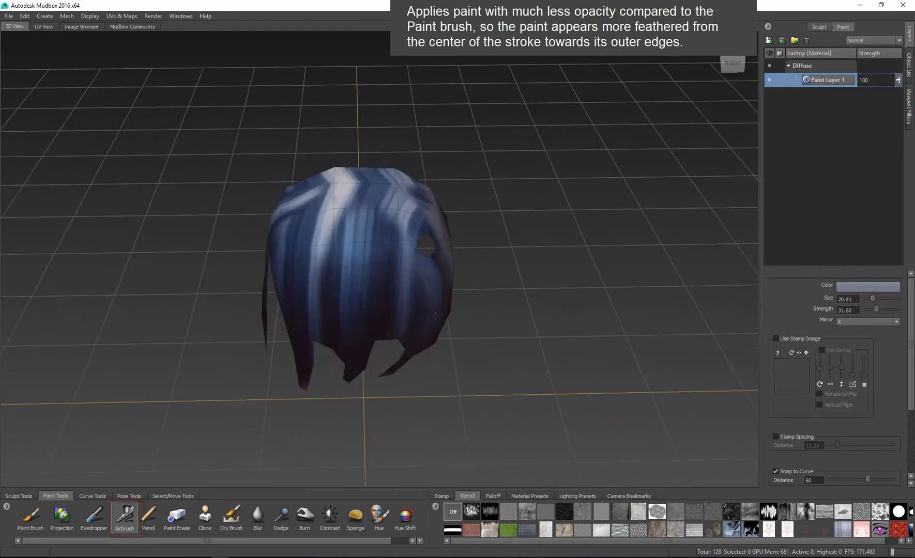
left_click(149, 516)
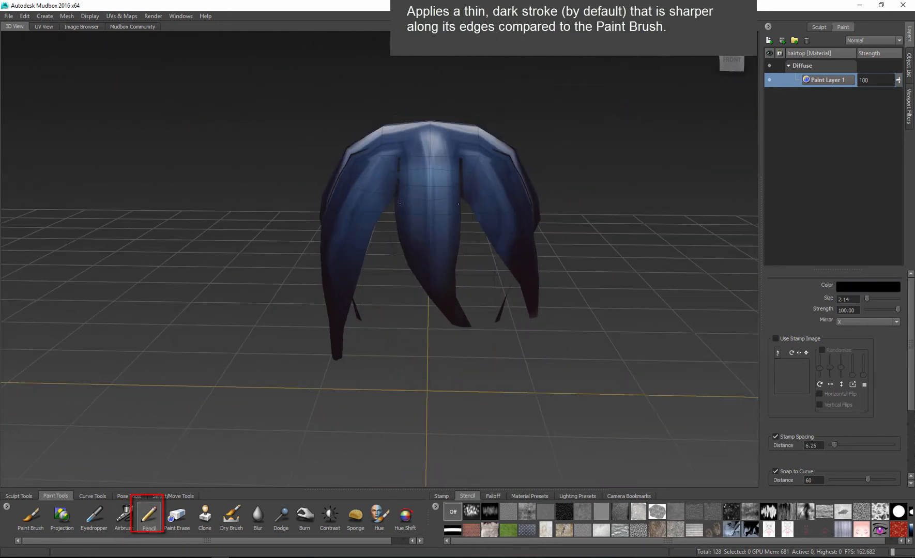
left_click(176, 518)
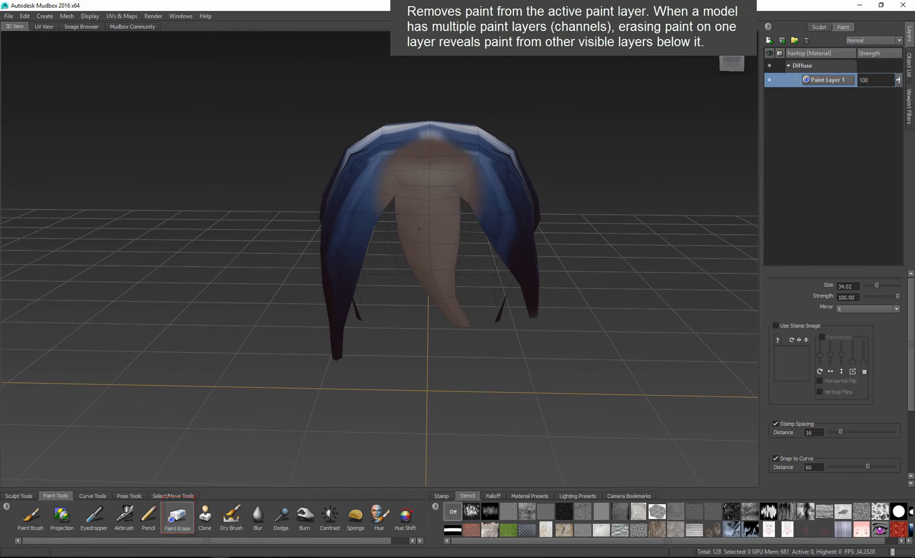
left_click(205, 518)
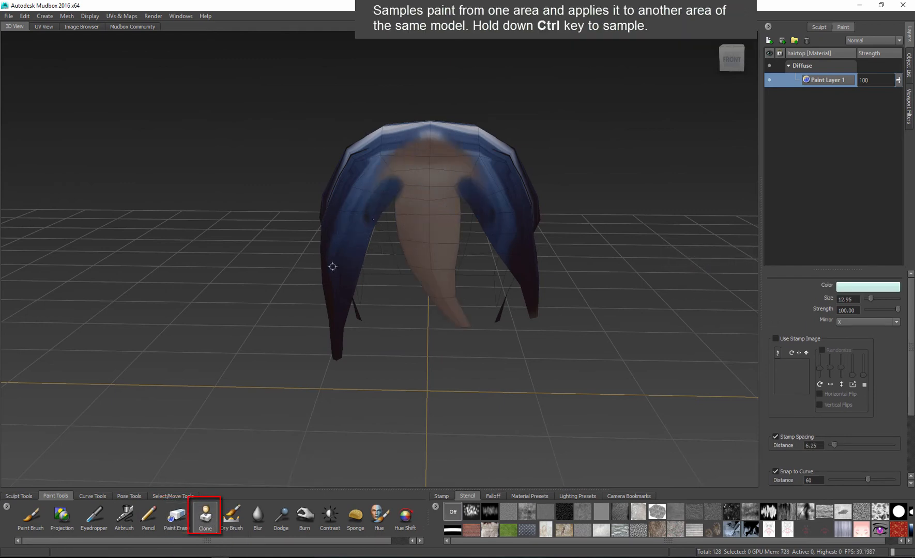
left_click(231, 516)
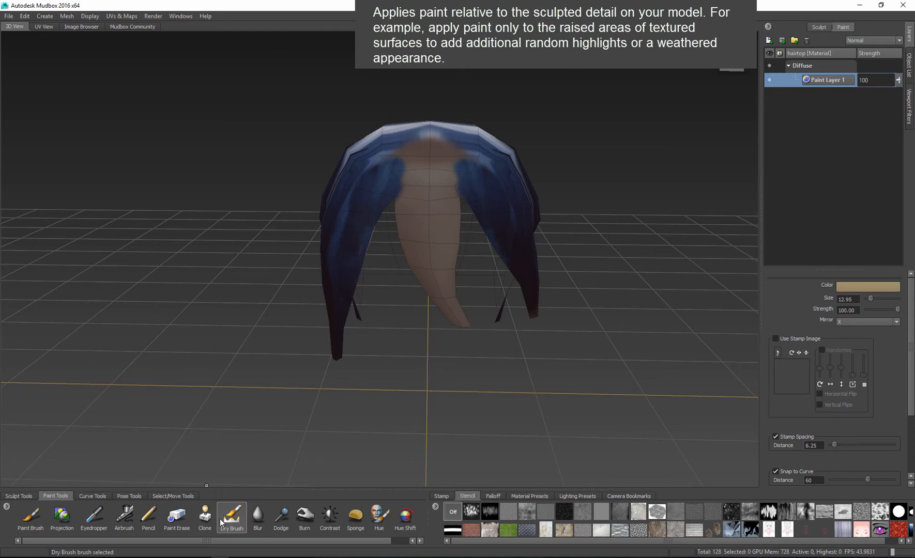
left_click(231, 518)
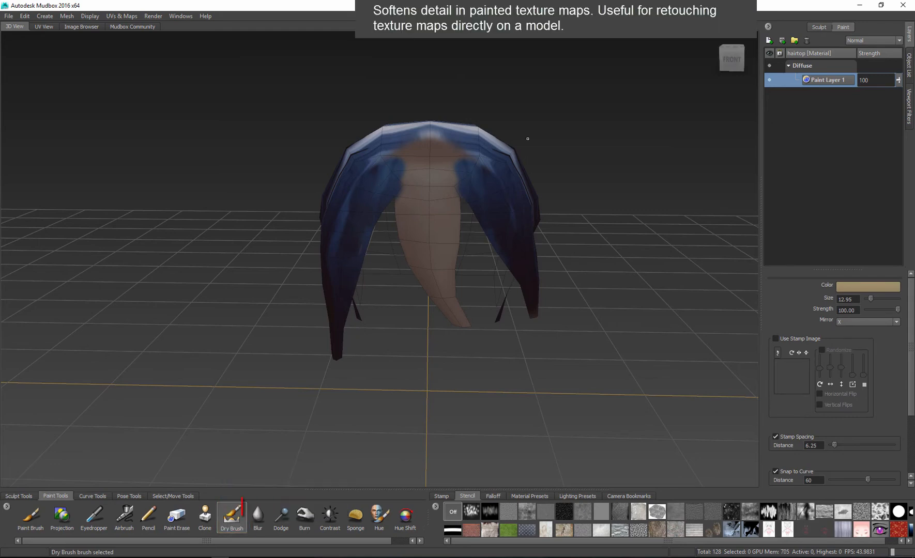
- Test Blur, Dodge, Burn, Contrast, Sponge, Hue, Hue Shift and Invert on the hair top
left_click(257, 516)
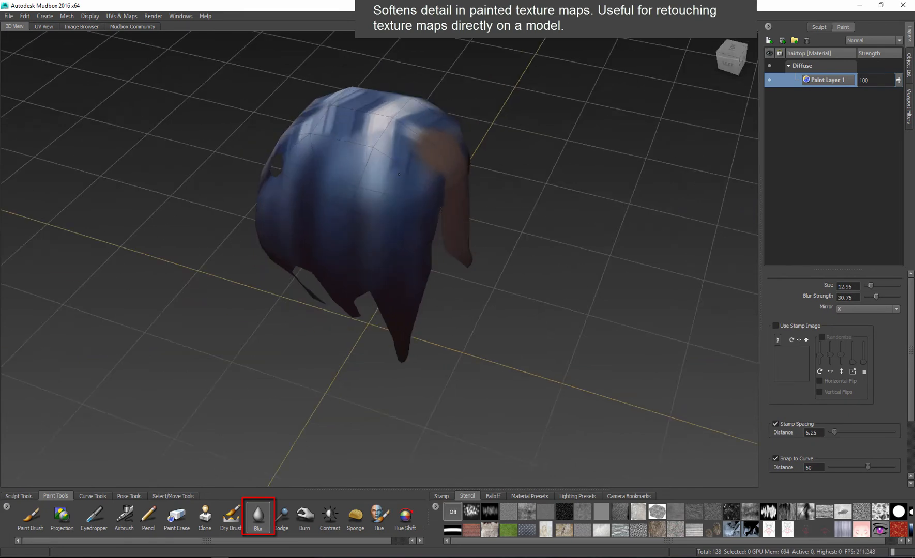
left_click(281, 517)
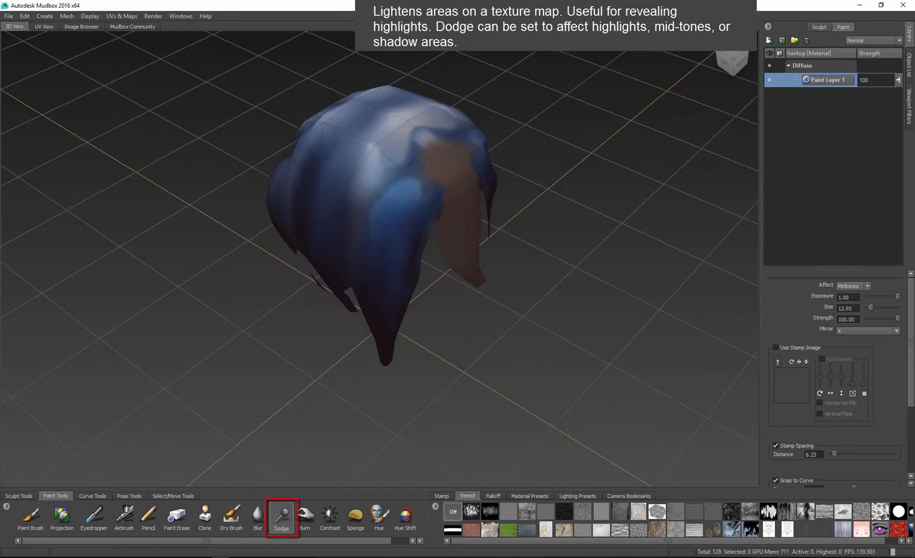
left_click(304, 518)
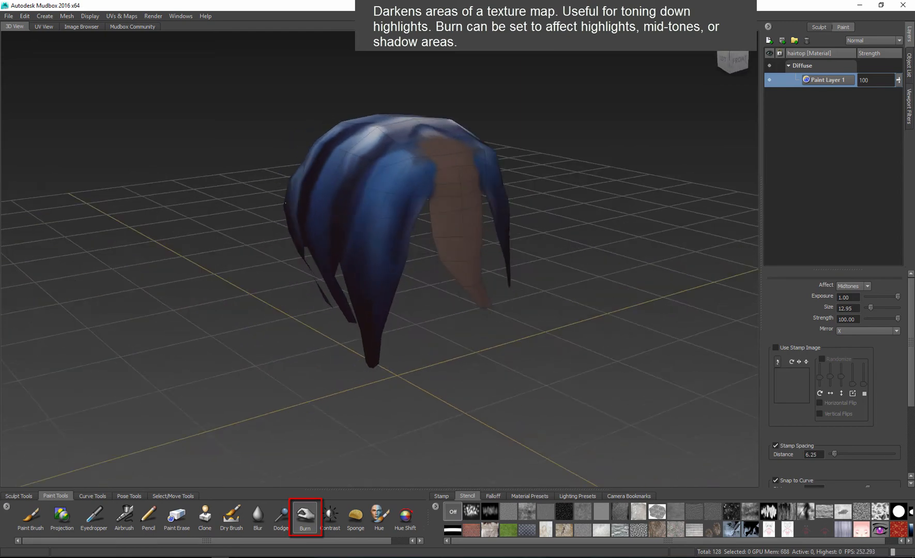
left_click(329, 518)
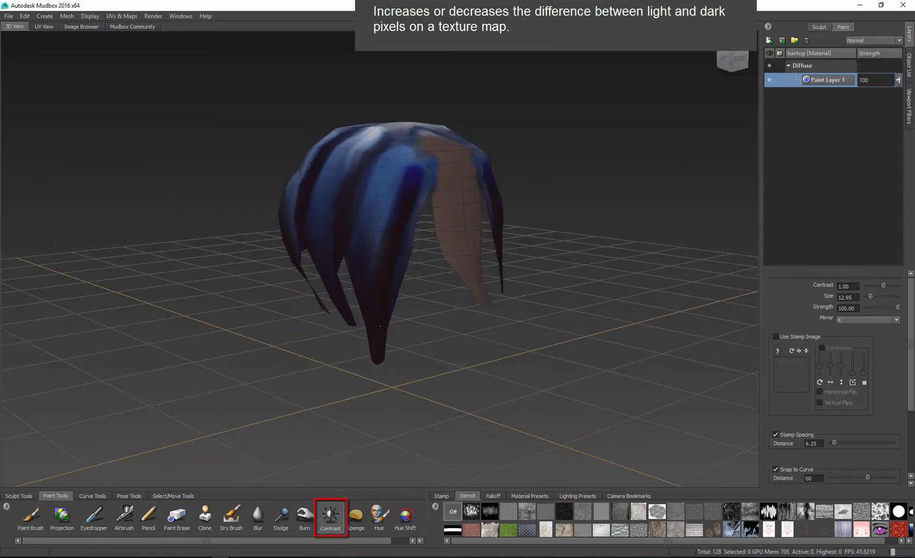
left_click(356, 518)
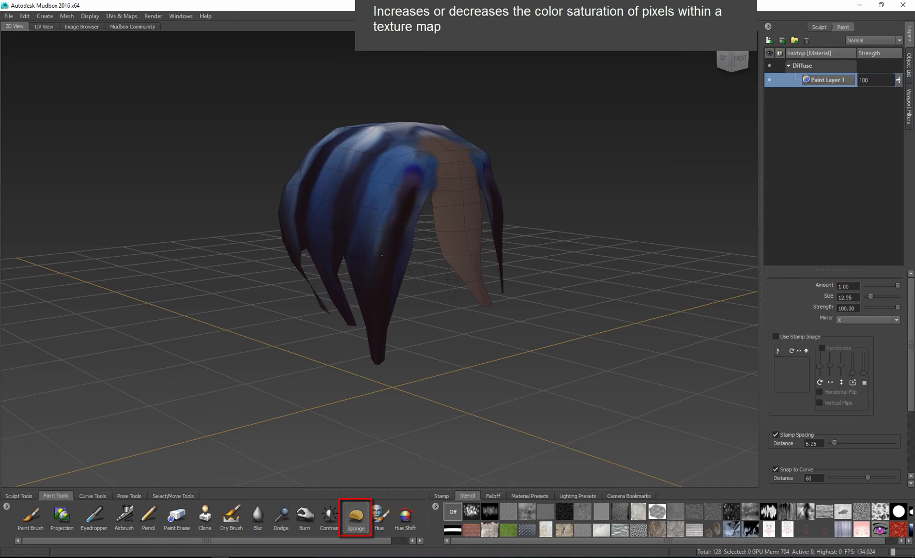
left_click(379, 518)
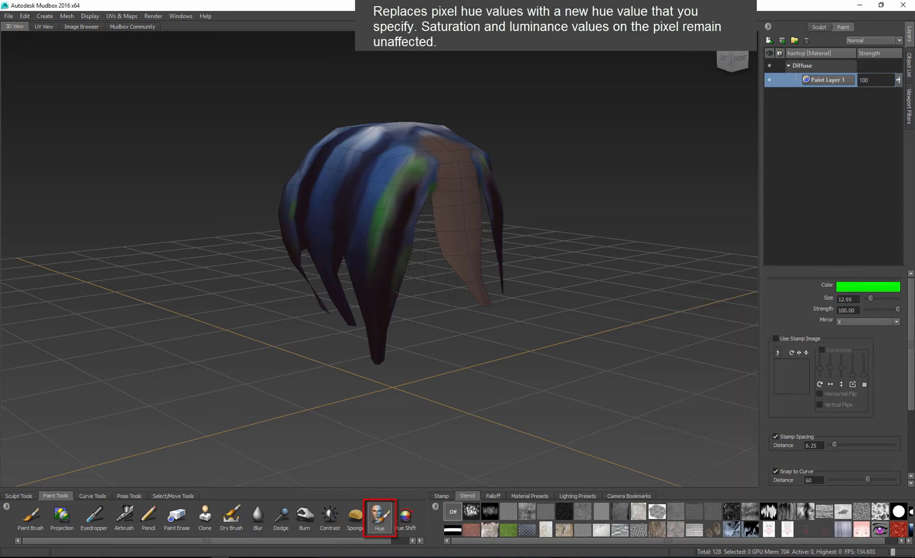
left_click(404, 518)
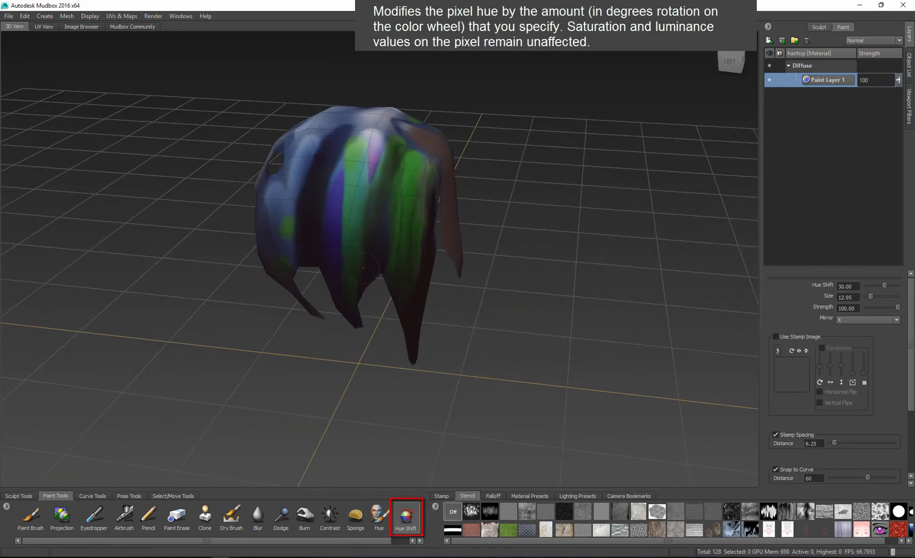
left_click(412, 517)
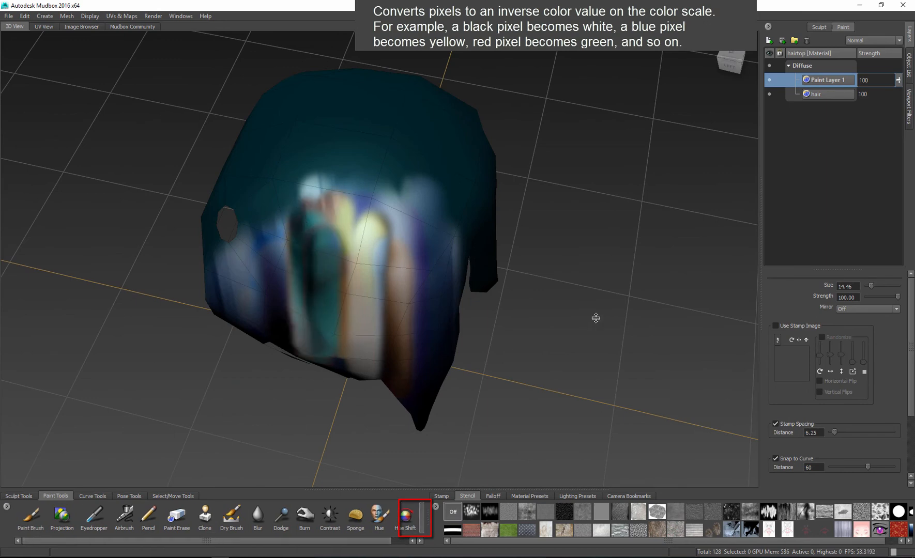
left_click(405, 518)
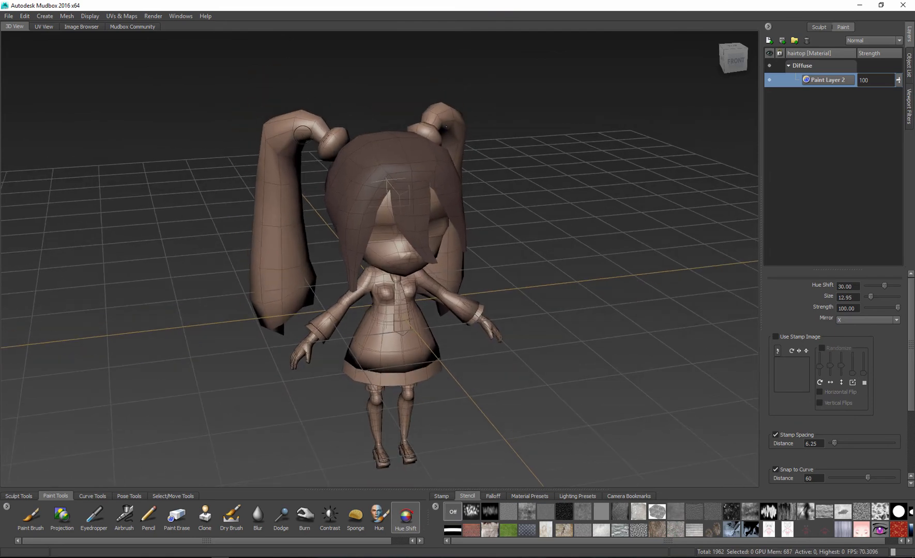
- Isolate the pigtails and confirm a new paint layer for them
right_click(443, 153)
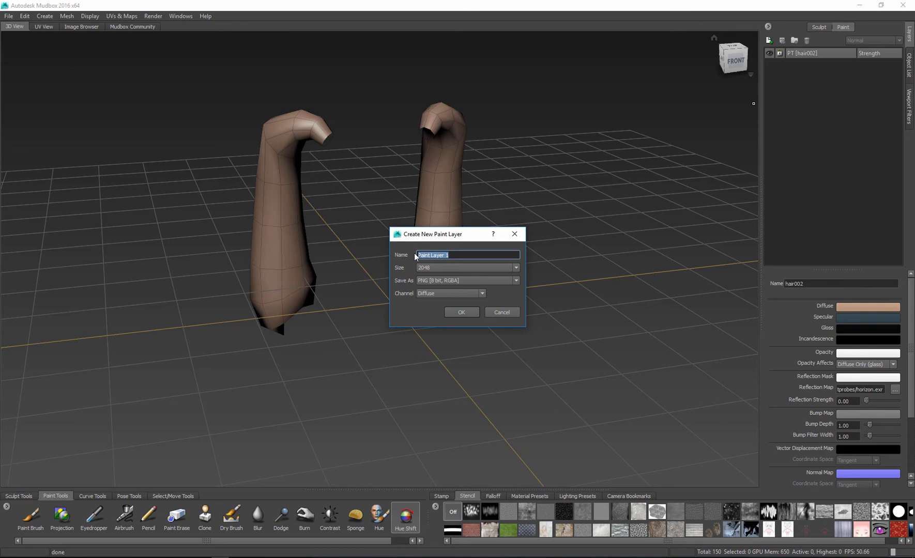
left_click(461, 312)
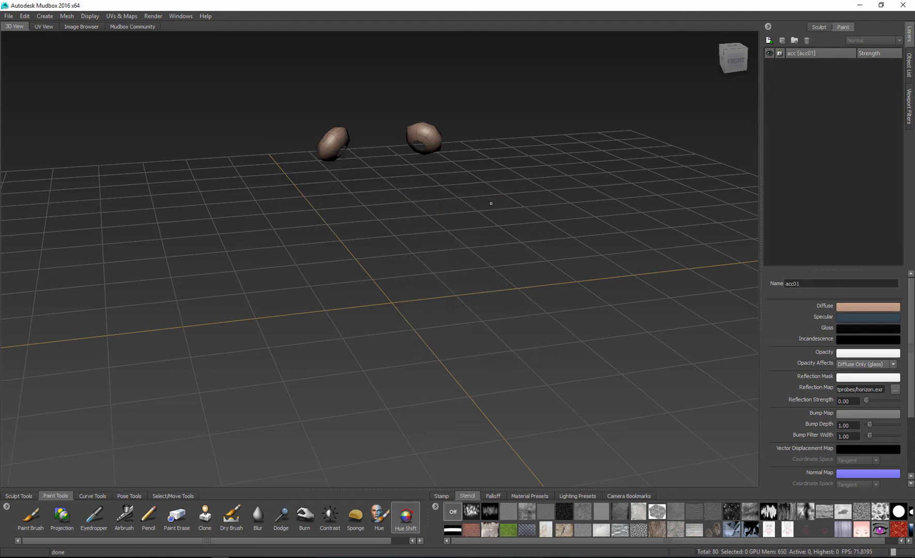
- Isolate body parts and assign new materials to hands (arms_h), dress and legs
right_click(390, 258)
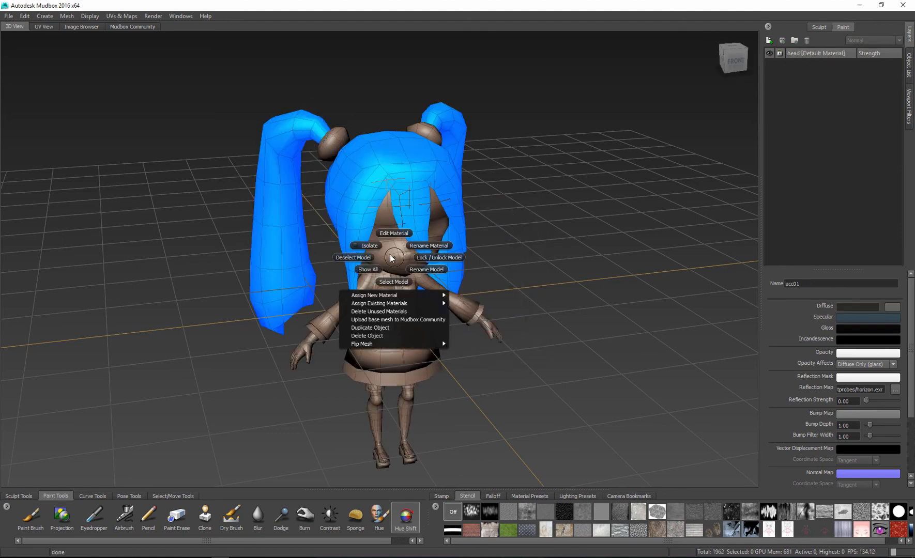
left_click(369, 245)
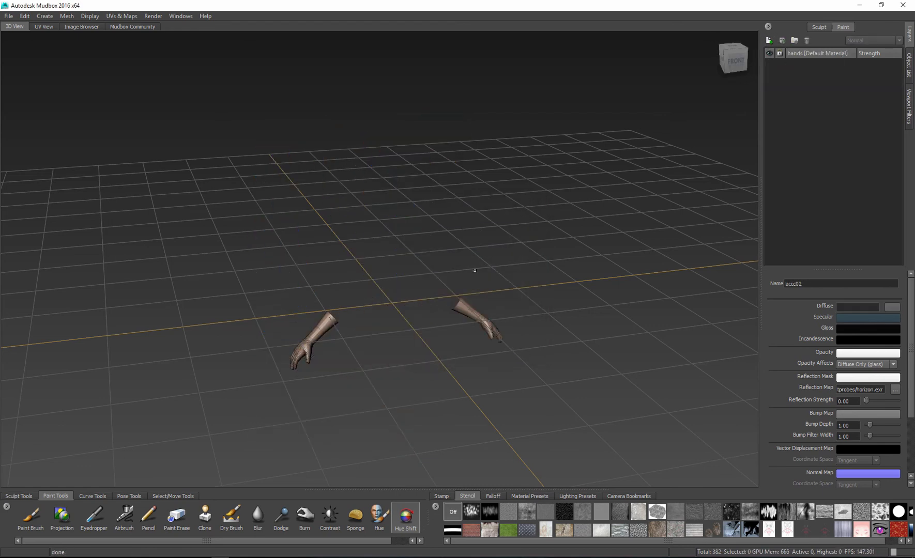
type("arms_hands")
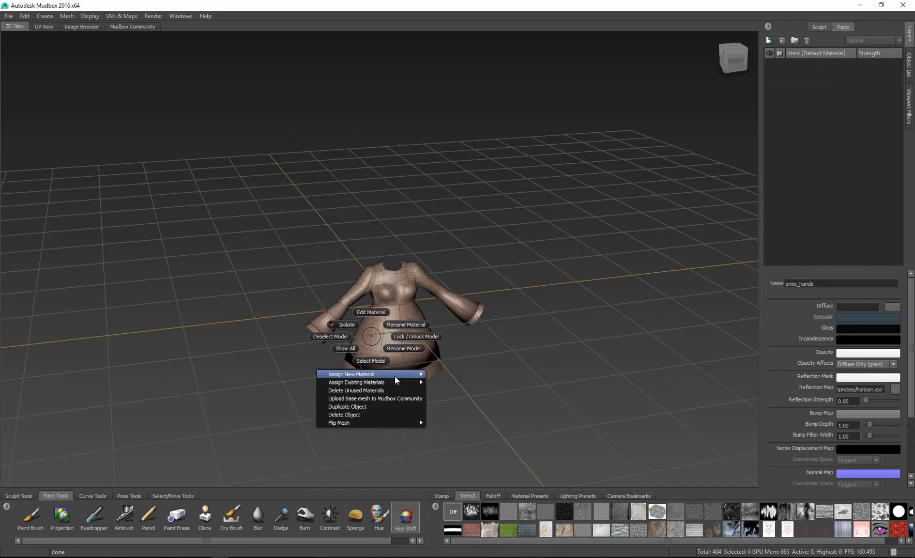
left_click(350, 373)
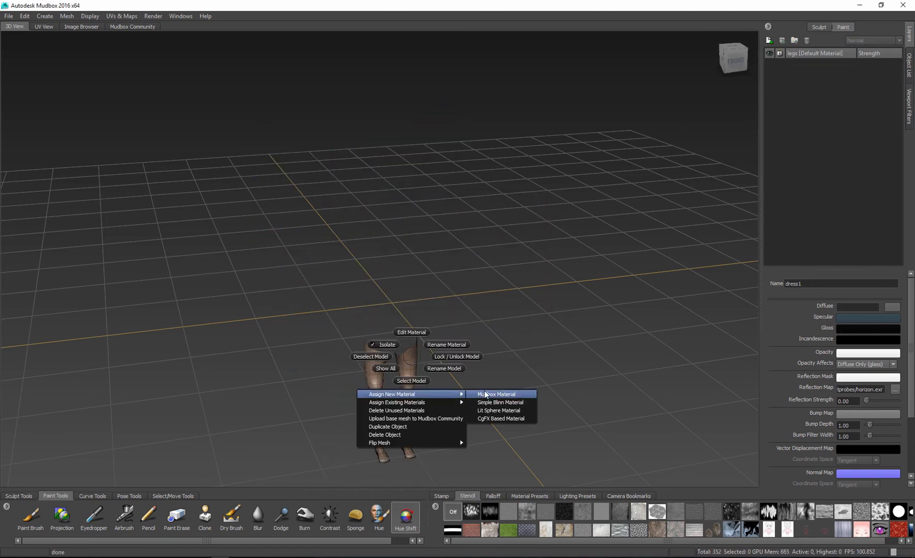
left_click(495, 394)
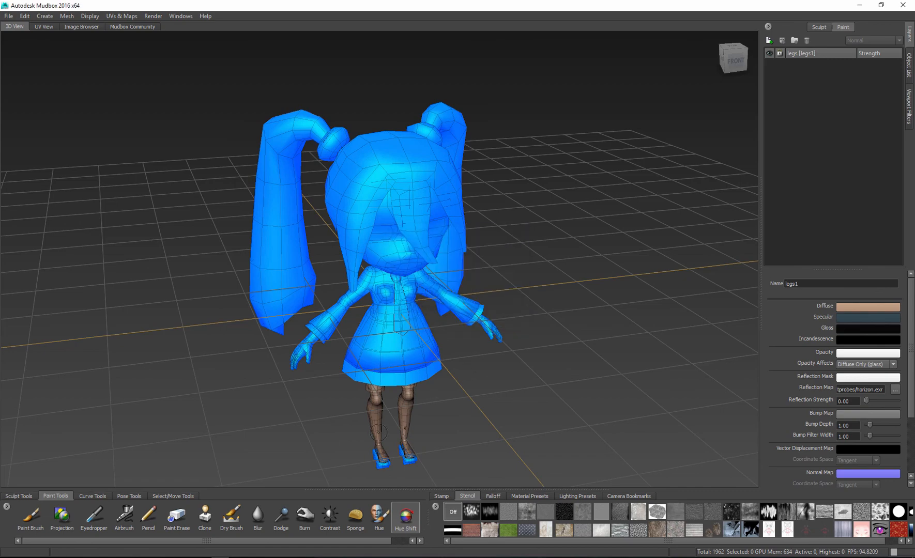
- Isolate the torso and close its new material's settings window
right_click(389, 305)
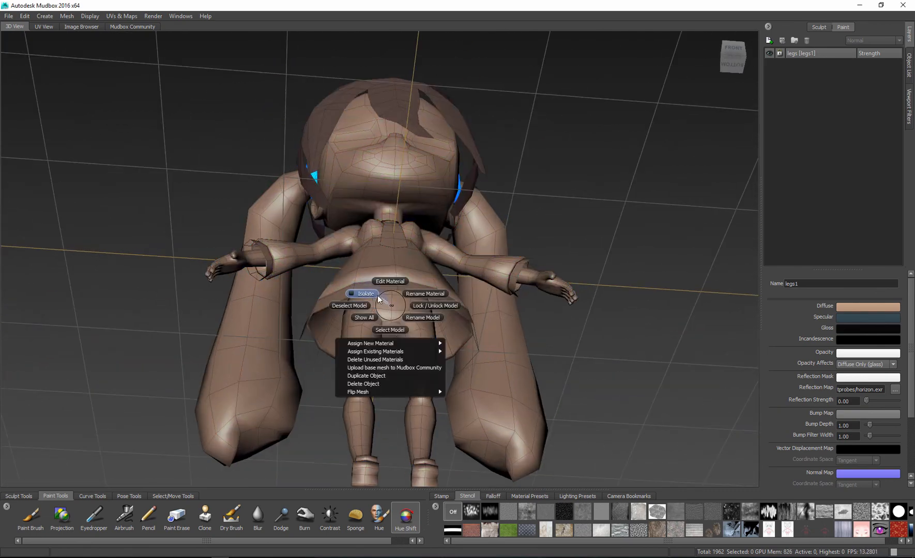
left_click(389, 281)
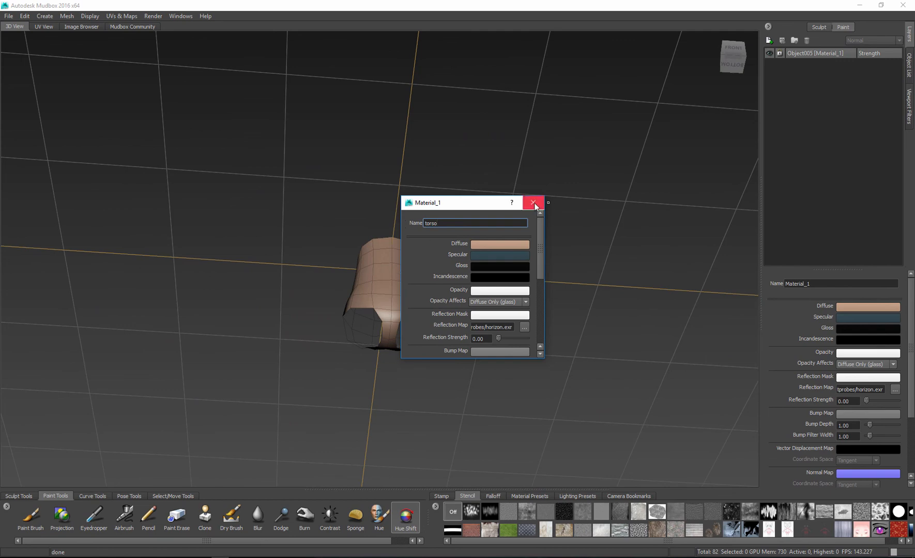
left_click(531, 203)
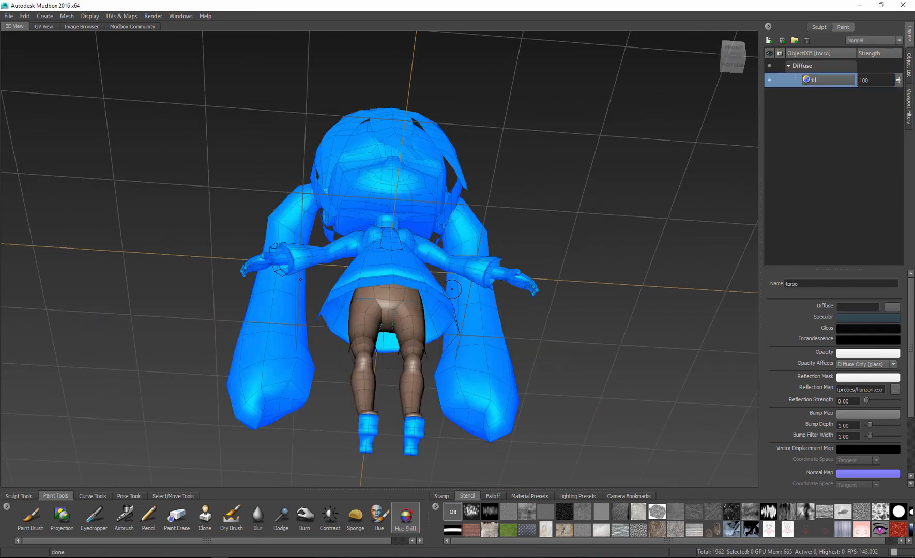